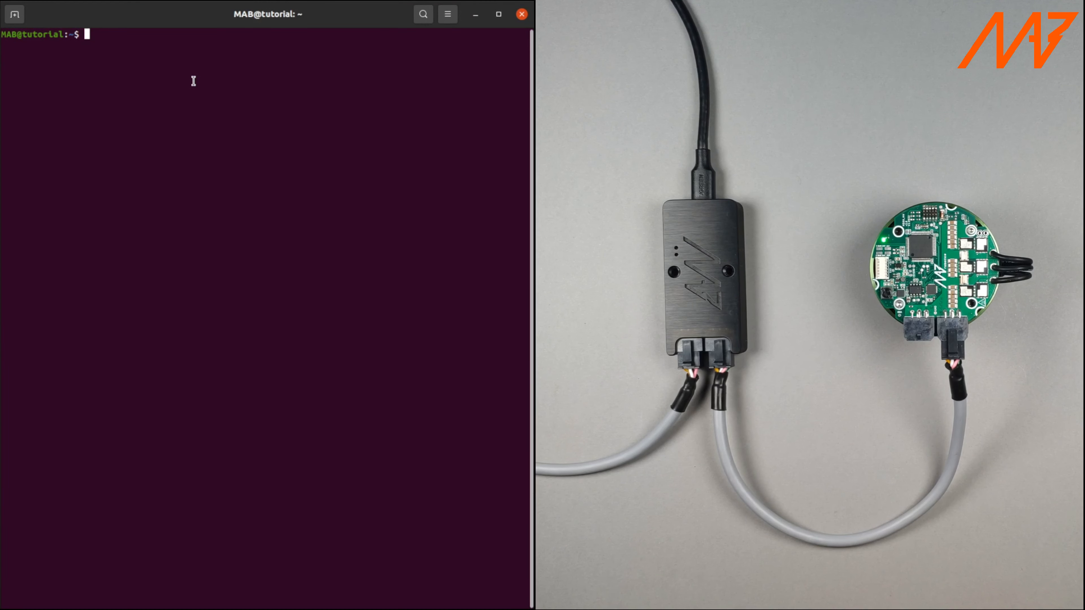
- Ping all drives to find ID 100, then query it with 'mdtool setup info 100'
{"action": "type", "text": "mdtool ping all"}
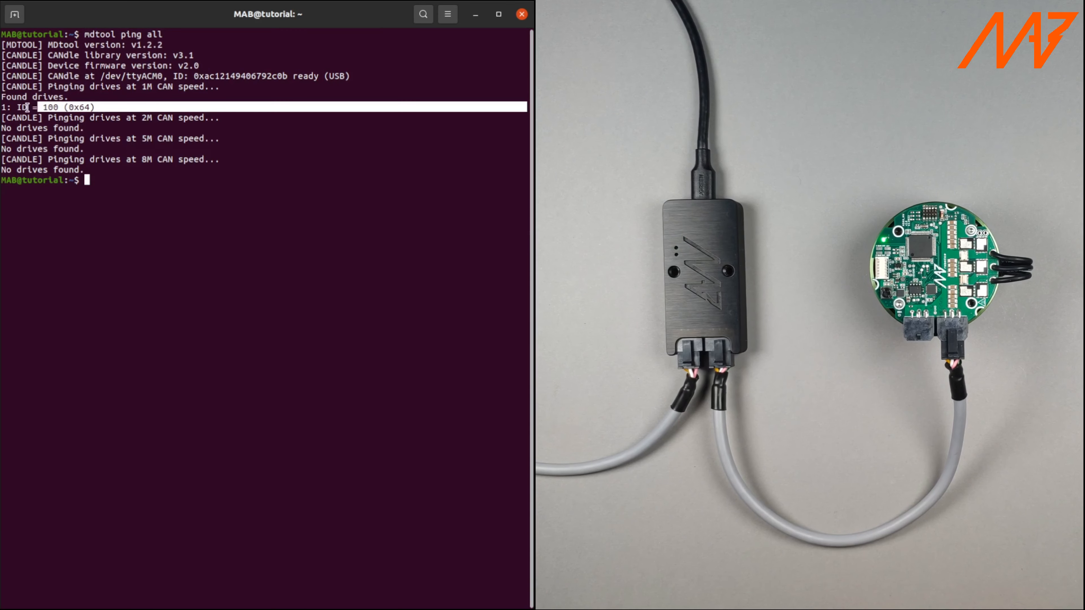
{"action": "left_click", "coordinate": [108, 181]}
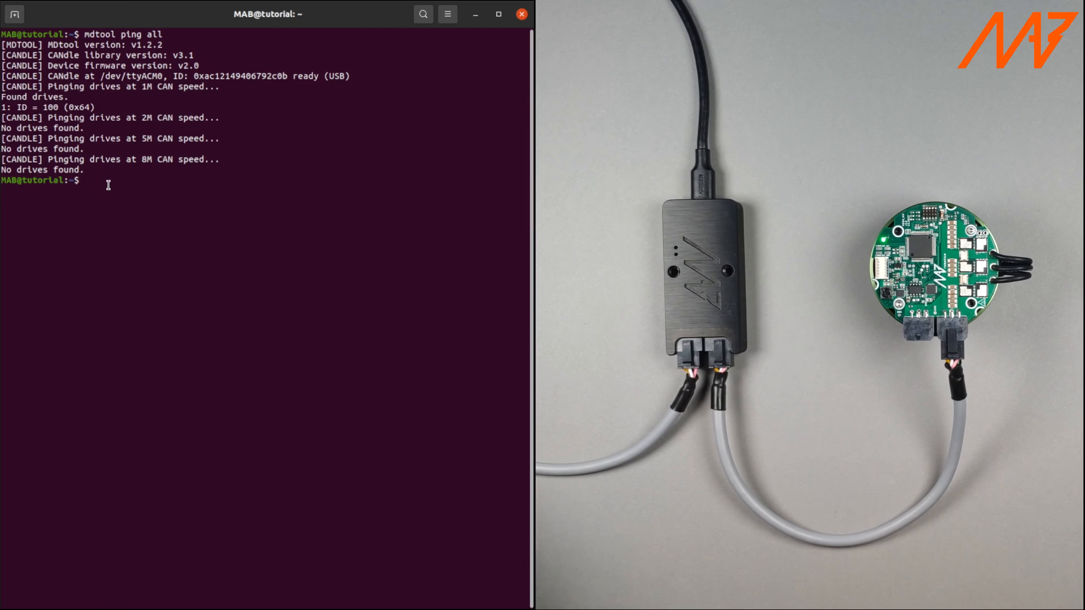
{"action": "type", "text": "mdtool se"}
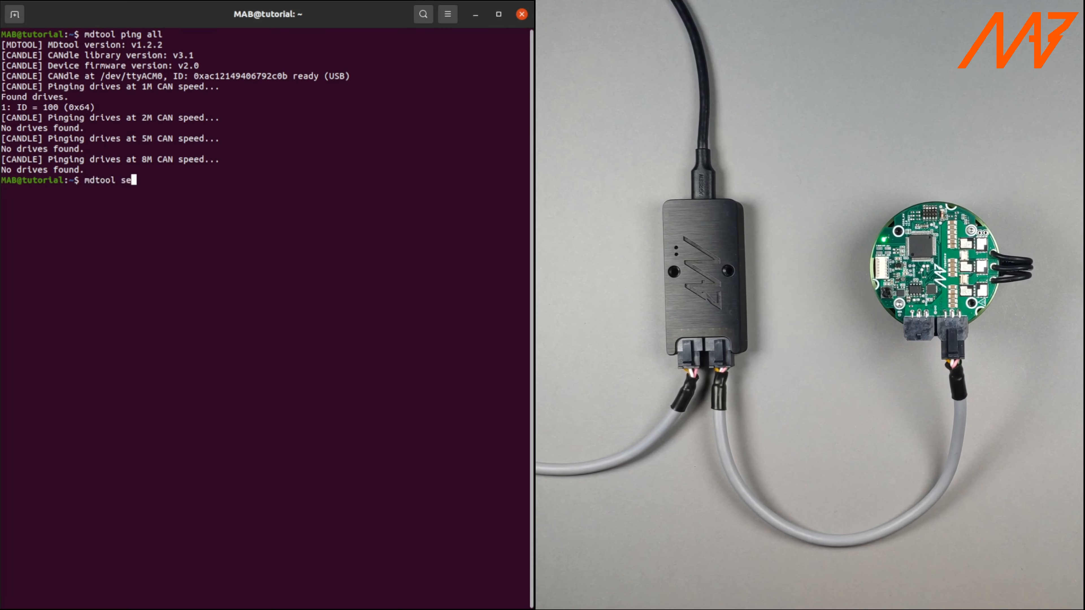
{"action": "type", "text": "tup info 100"}
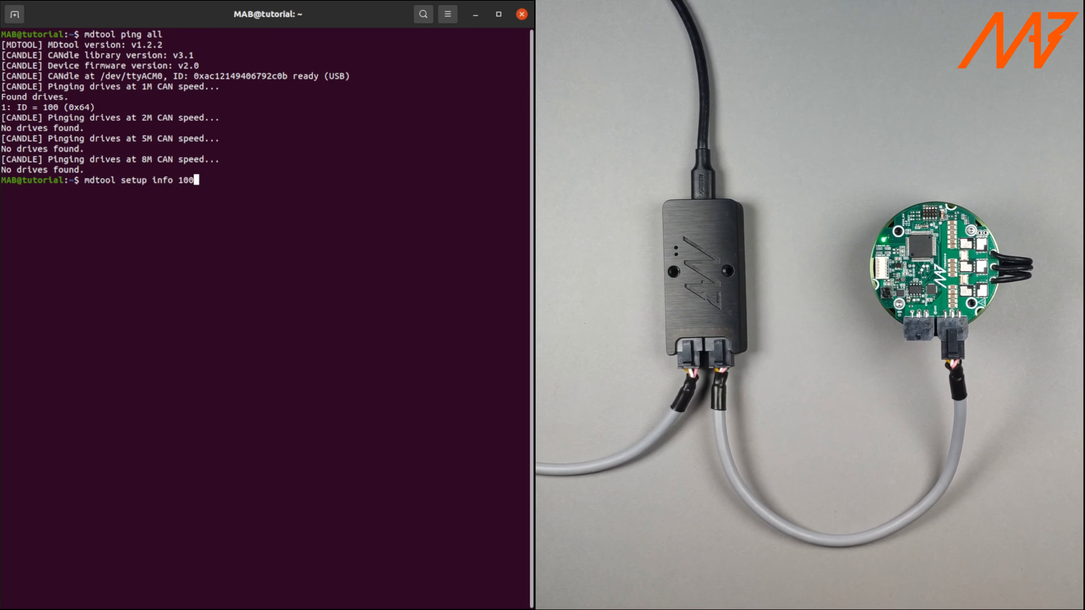
{"action": "key", "text": "Return"}
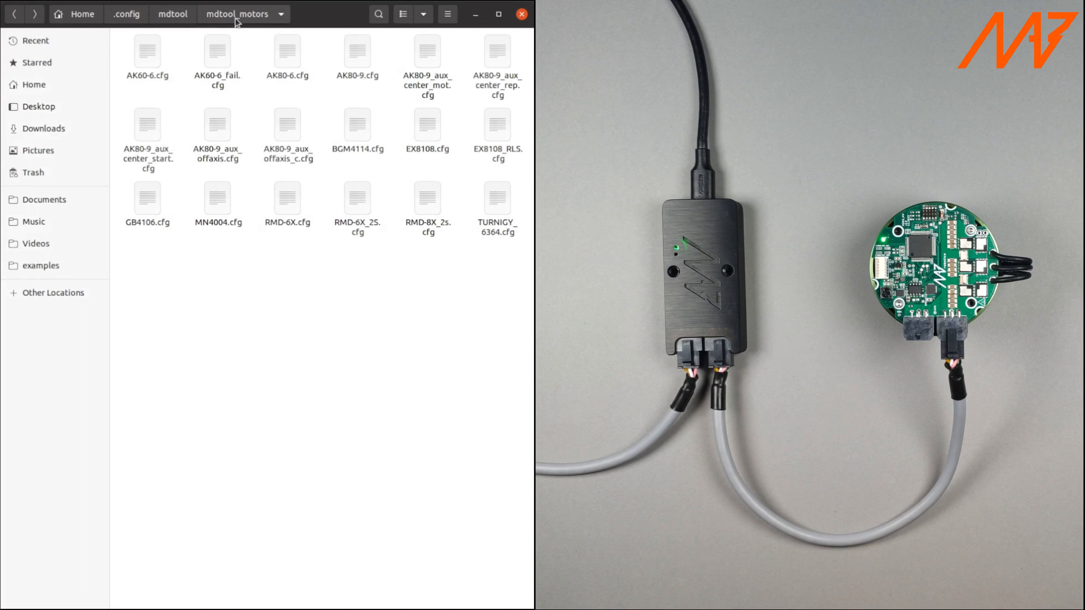
{"action": "mouse_move", "coordinate": [145, 56]}
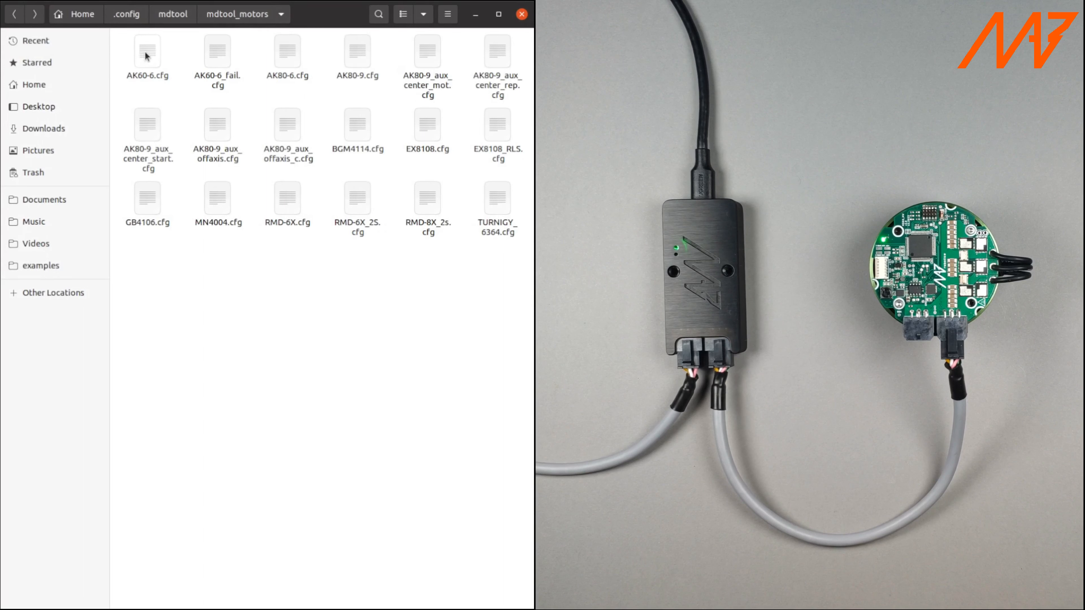
- Copy AK60-6.cfg as turnigy5010.cfg and open the new file in Geany
{"action": "left_click", "coordinate": [147, 52]}
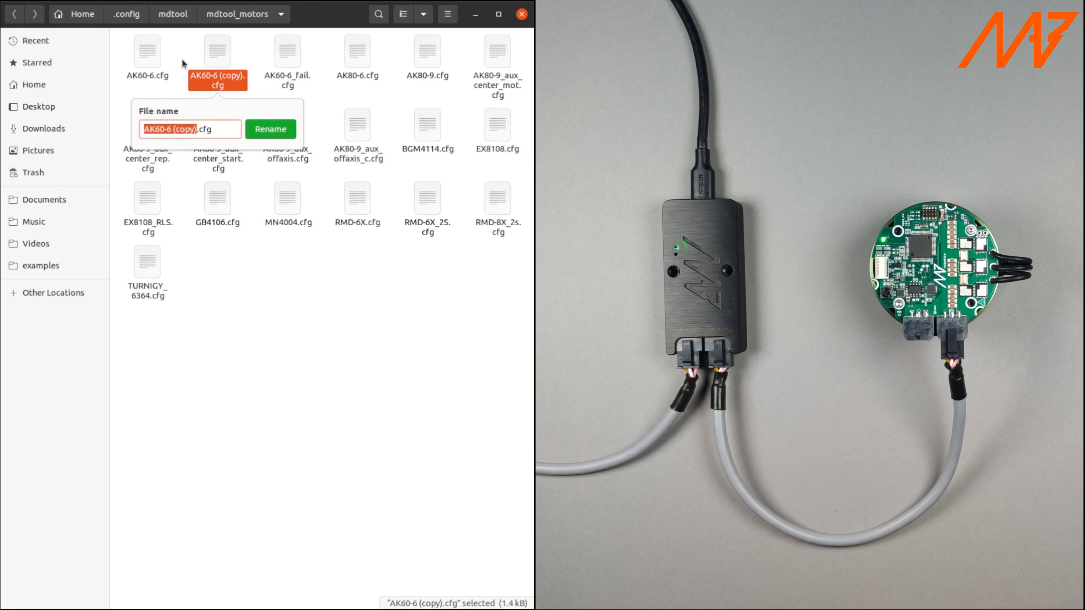
{"action": "type", "text": "turnigy501.cfg"}
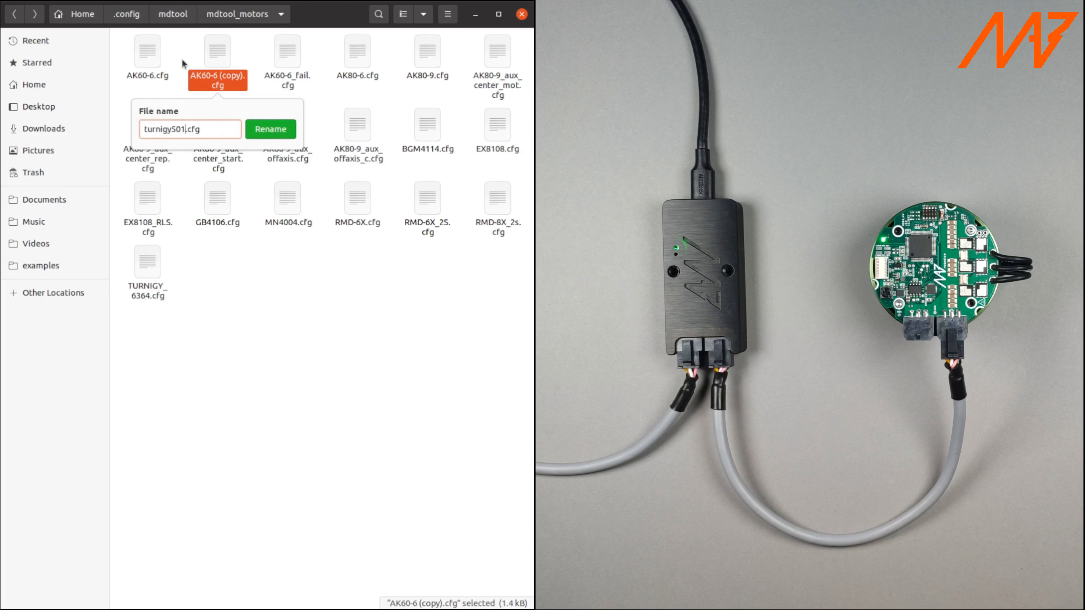
{"action": "left_click", "coordinate": [270, 129]}
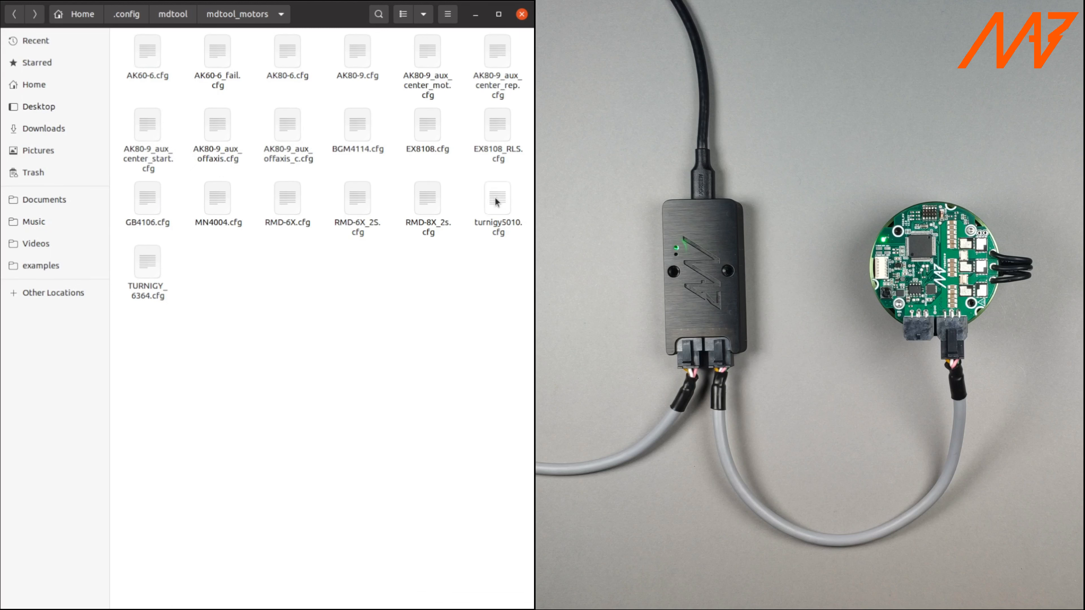
{"action": "double_click", "coordinate": [496, 200]}
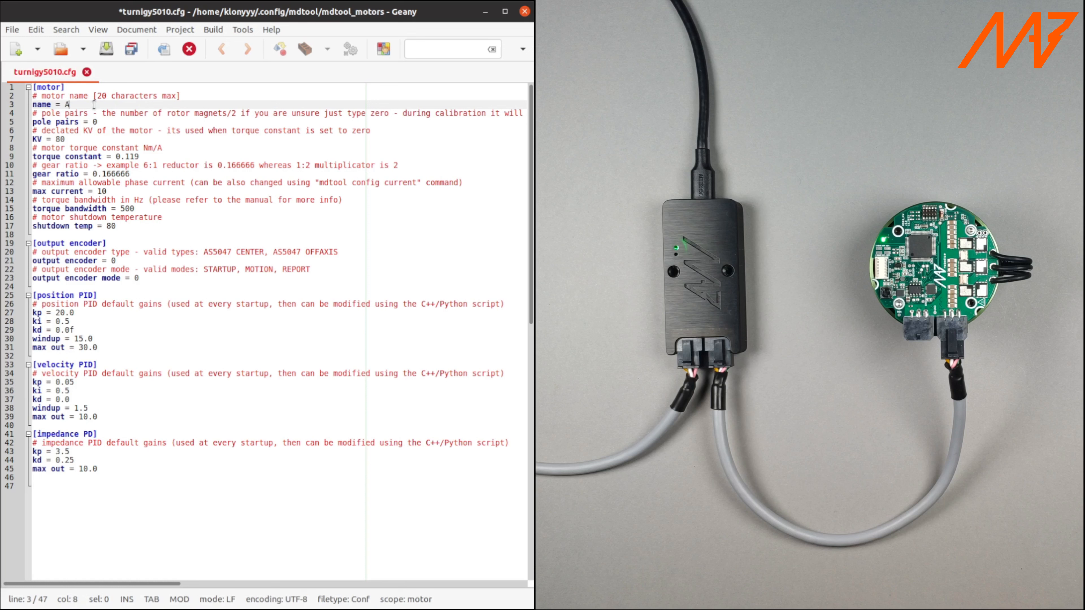
- Edit the [motor] section: name TURNIGY5010, 7 pole pairs, KV 274 instead of 80
{"action": "type", "text": "URNIGY"}
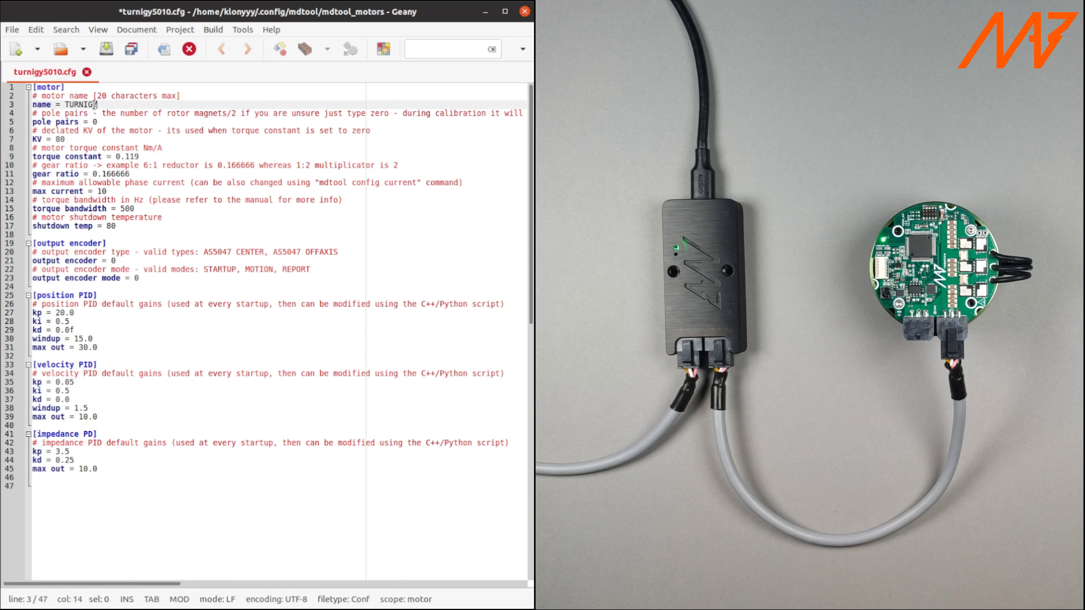
{"action": "type", "text": "5010"}
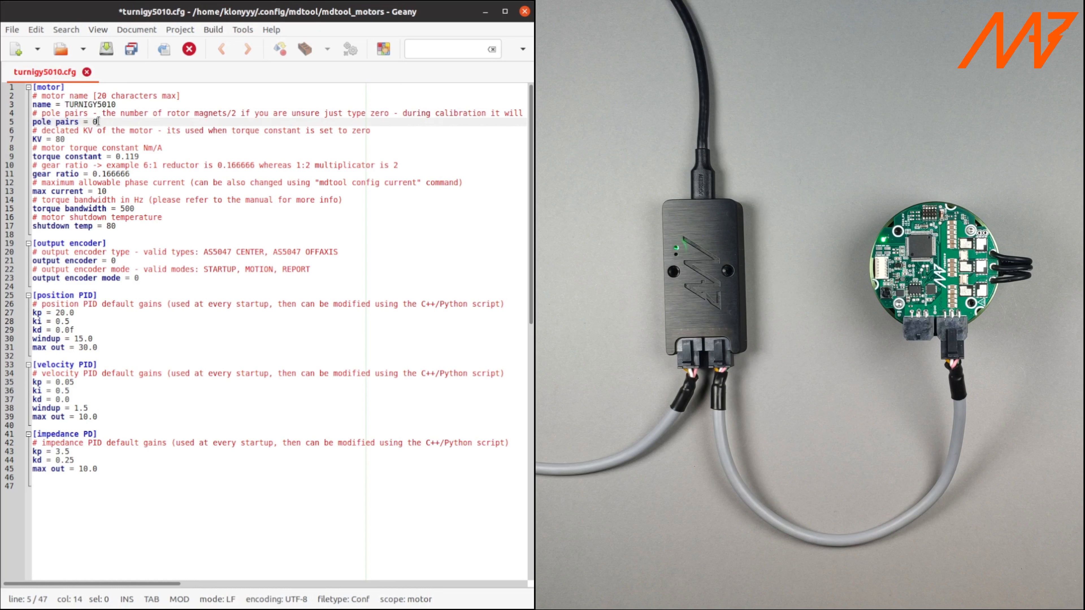
{"action": "type", "text": "7"}
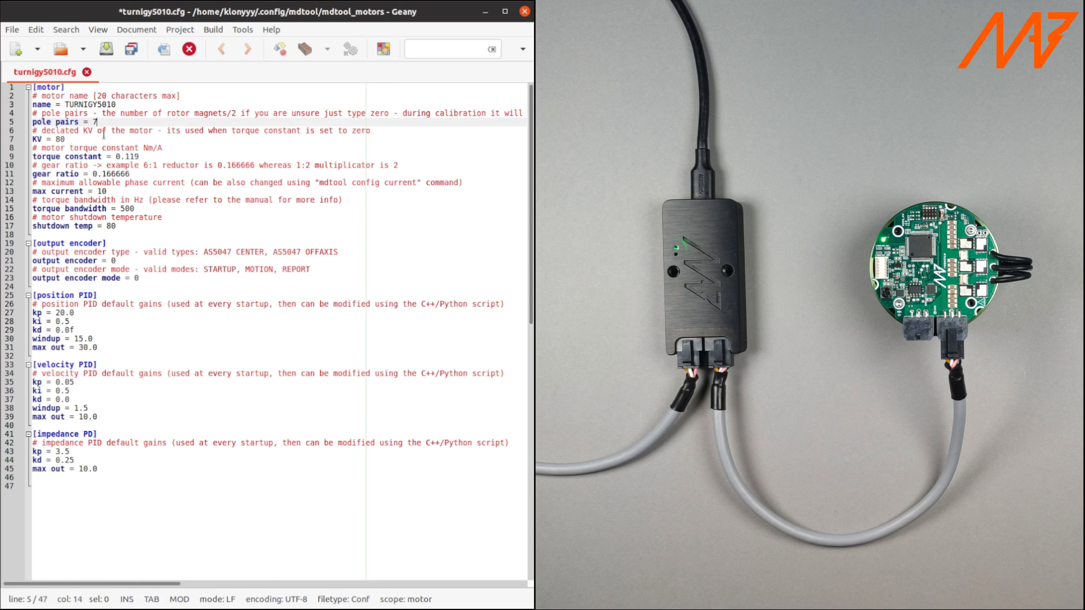
{"action": "left_click", "coordinate": [61, 139]}
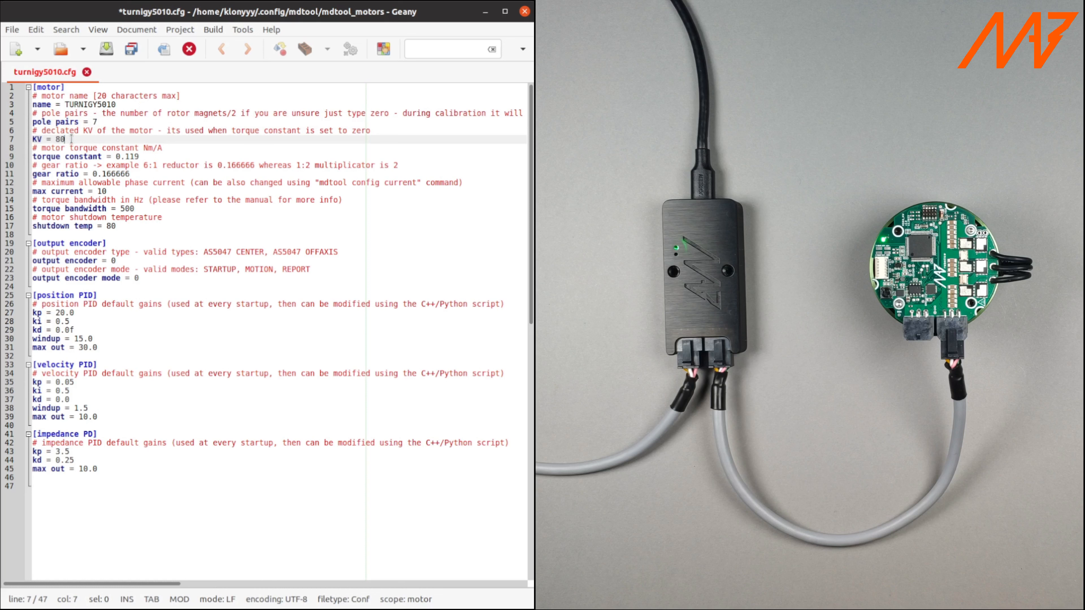
{"action": "key", "text": "BackSpace"}
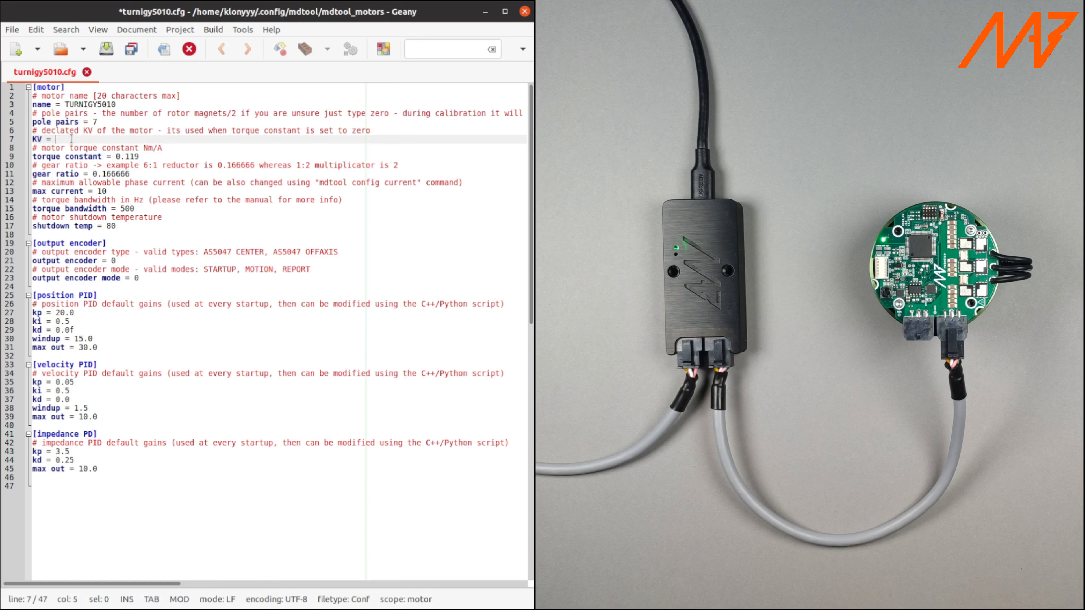
{"action": "type", "text": "274"}
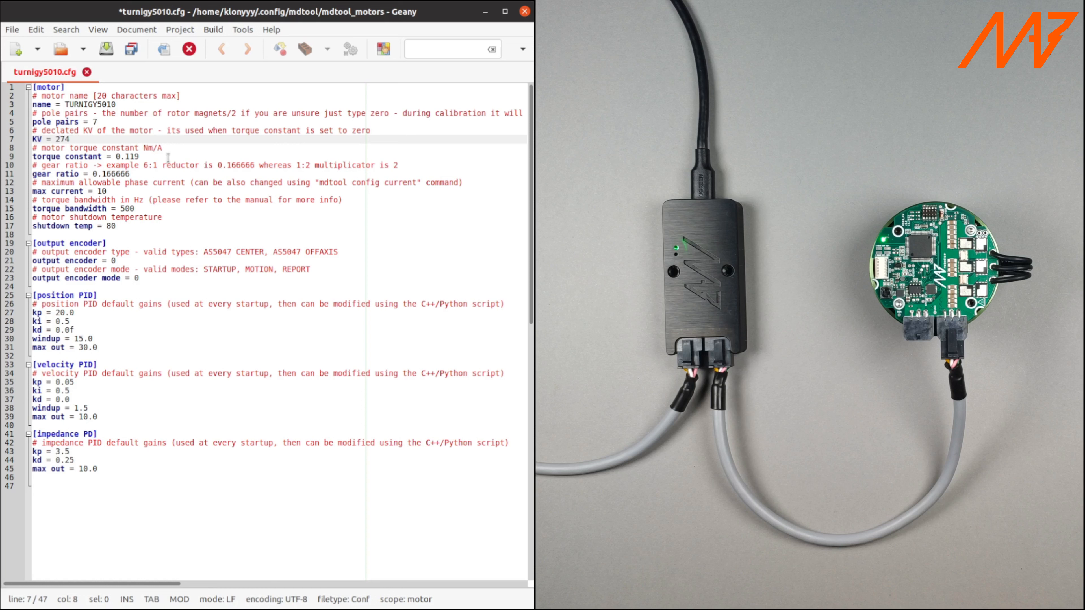
{"action": "left_click", "coordinate": [151, 157]}
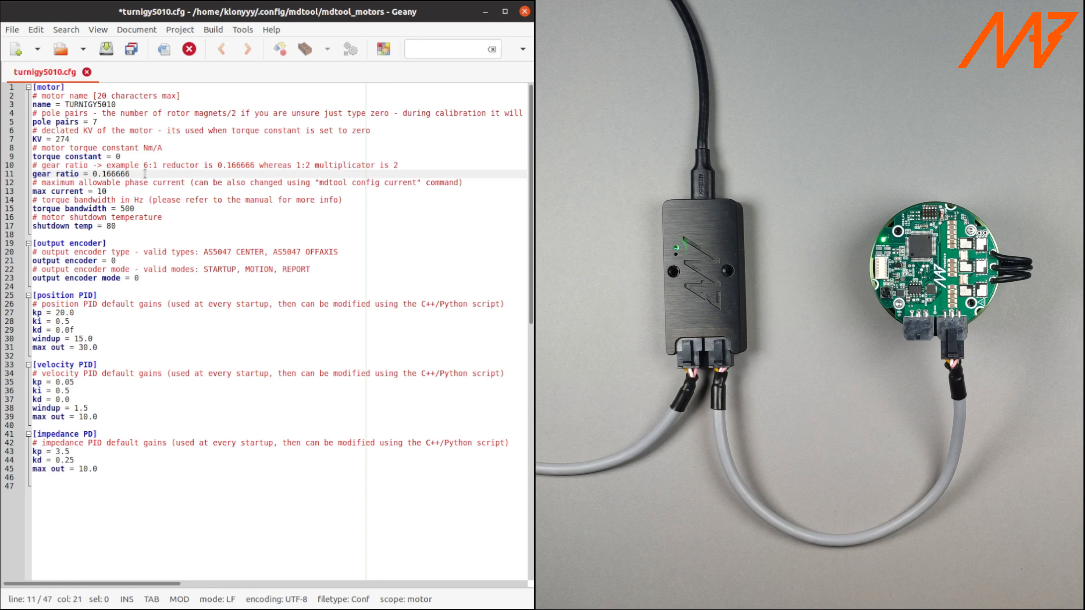
- Set gear ratio to 1.0 and max current to 5
{"action": "triple_click", "coordinate": [84, 173]}
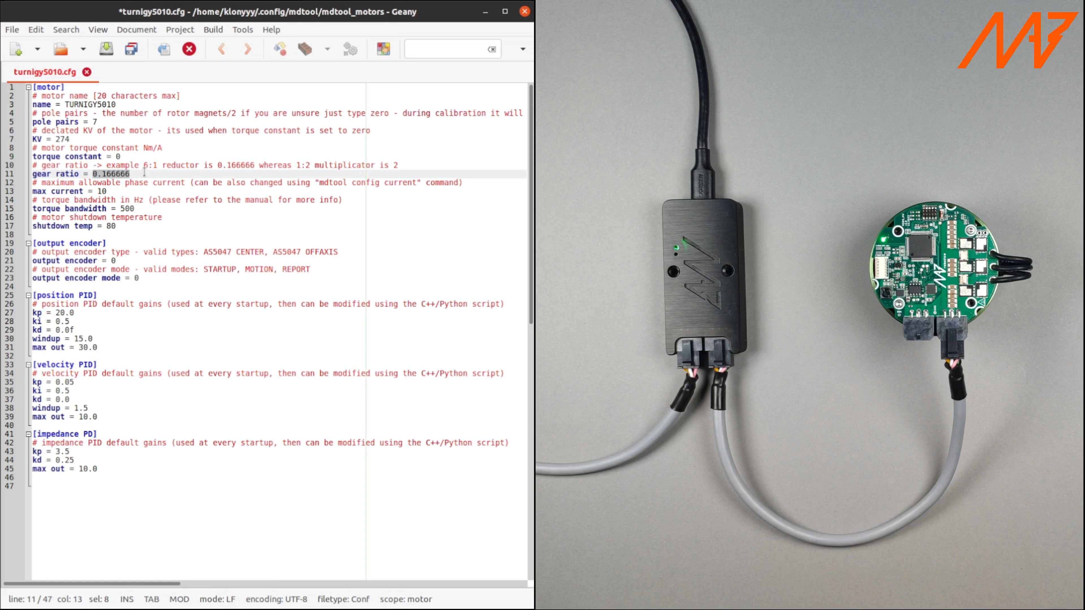
{"action": "type", "text": "1.0"}
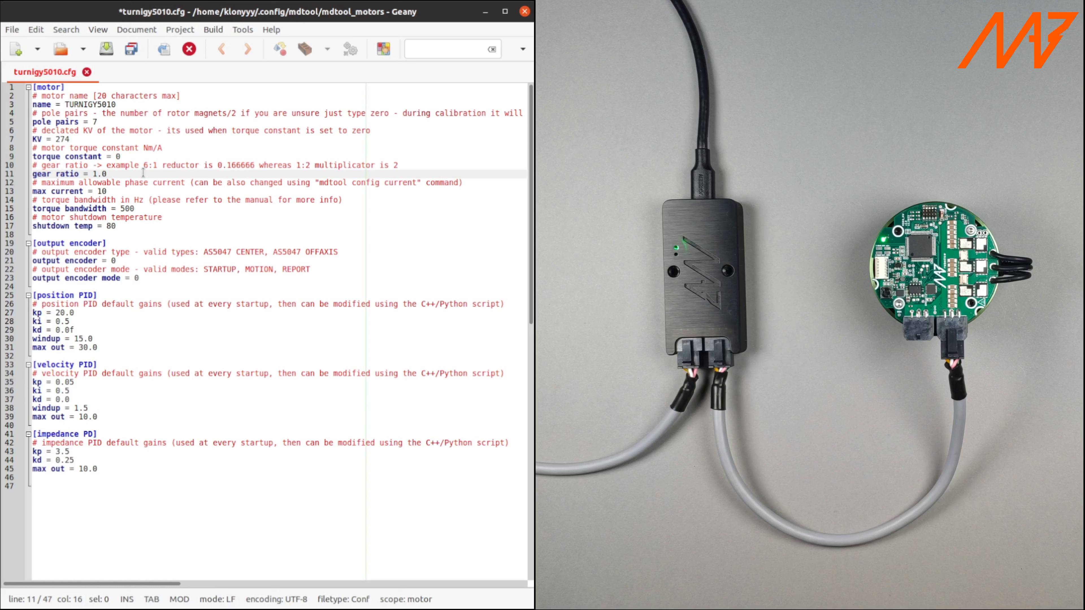
{"action": "left_click", "coordinate": [104, 191]}
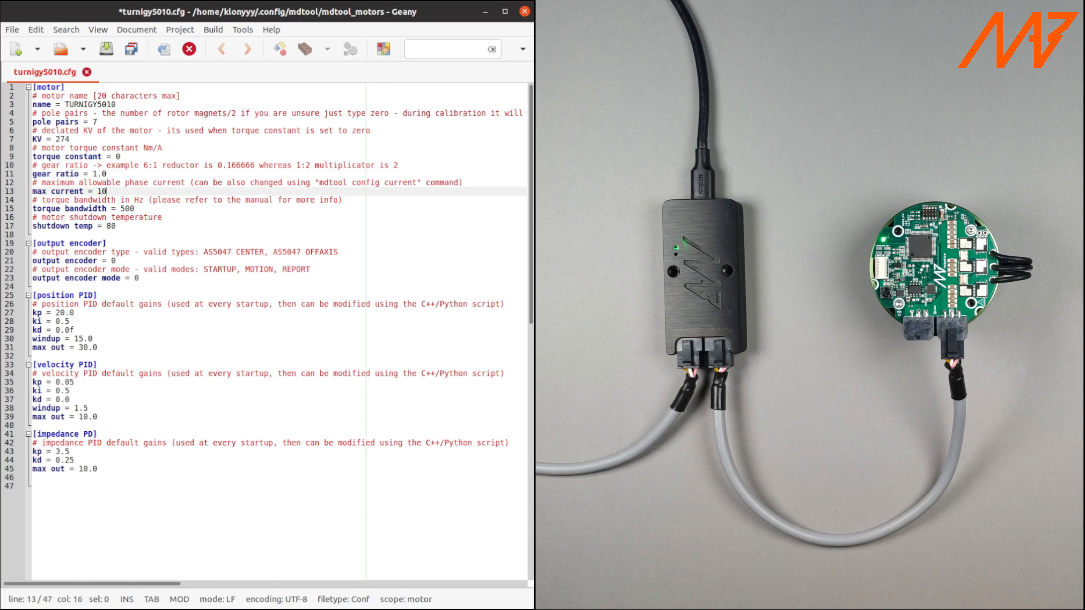
{"action": "mouse_move", "coordinate": [119, 191]}
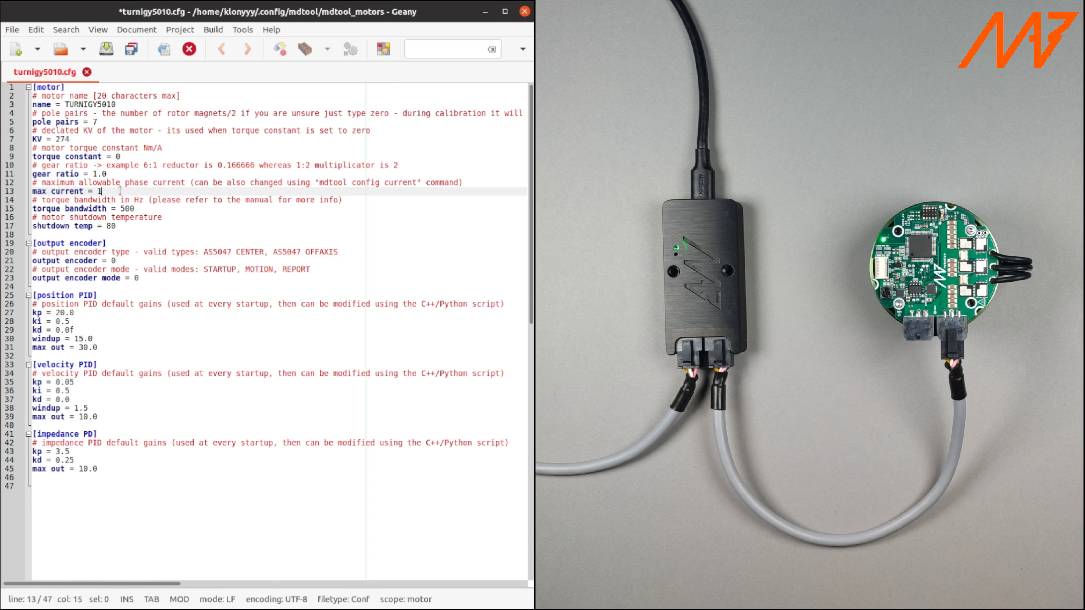
{"action": "type", "text": "5"}
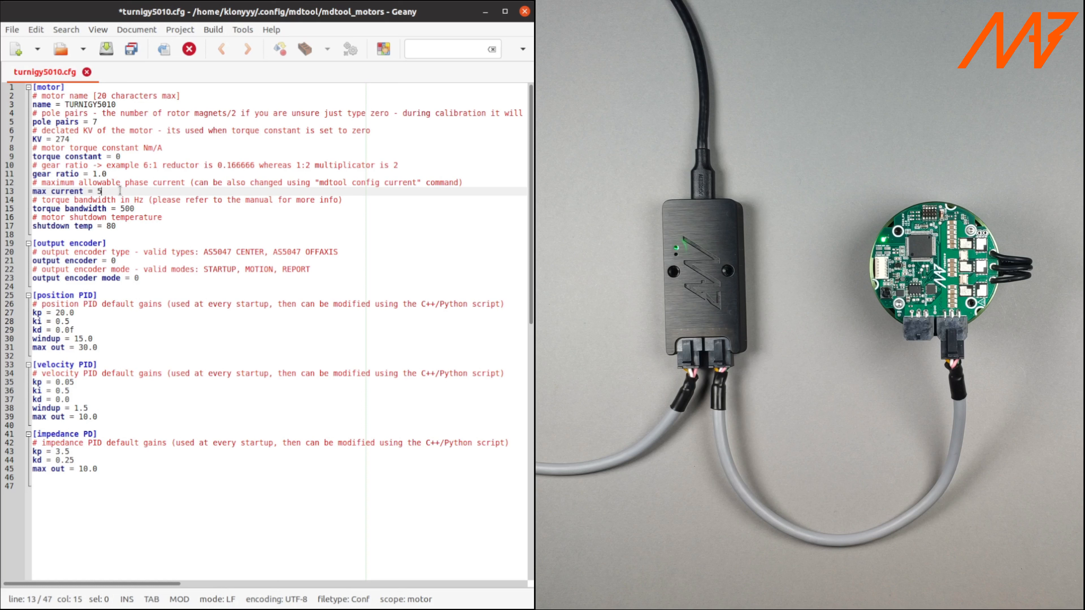
- Lower torque bandwidth from 500 to 100 and review shutdown temperature 80
{"action": "left_click", "coordinate": [136, 208]}
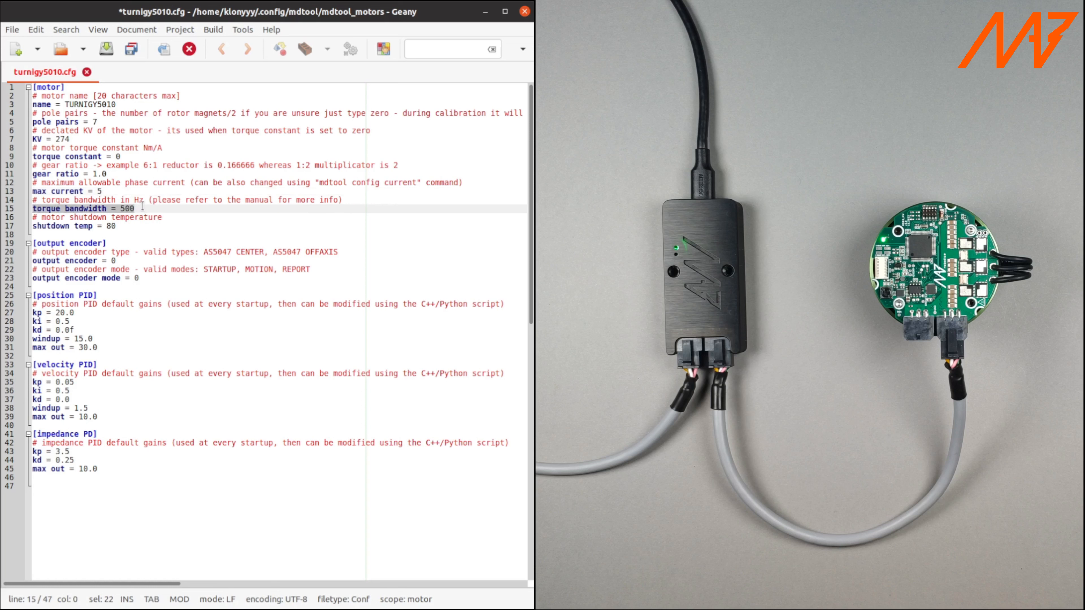
{"action": "left_click", "coordinate": [134, 208]}
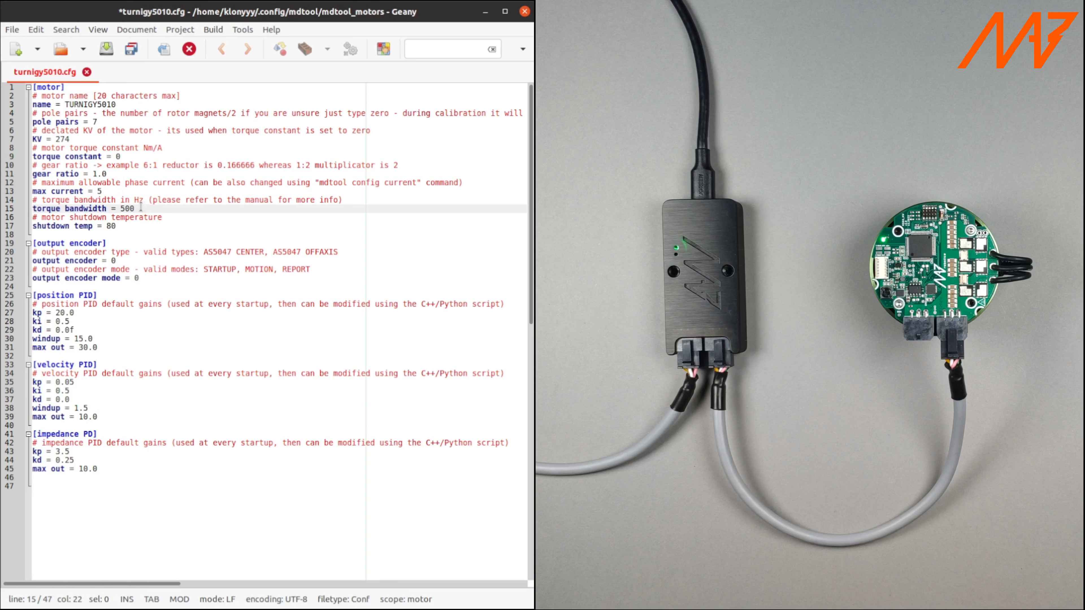
{"action": "double_click", "coordinate": [126, 209]}
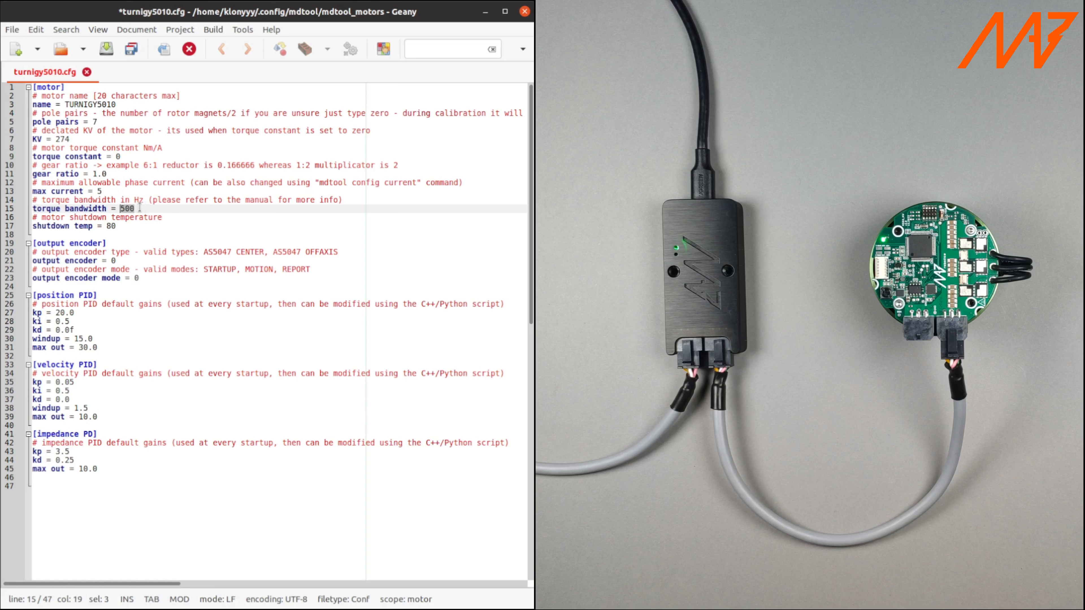
{"action": "type", "text": "100"}
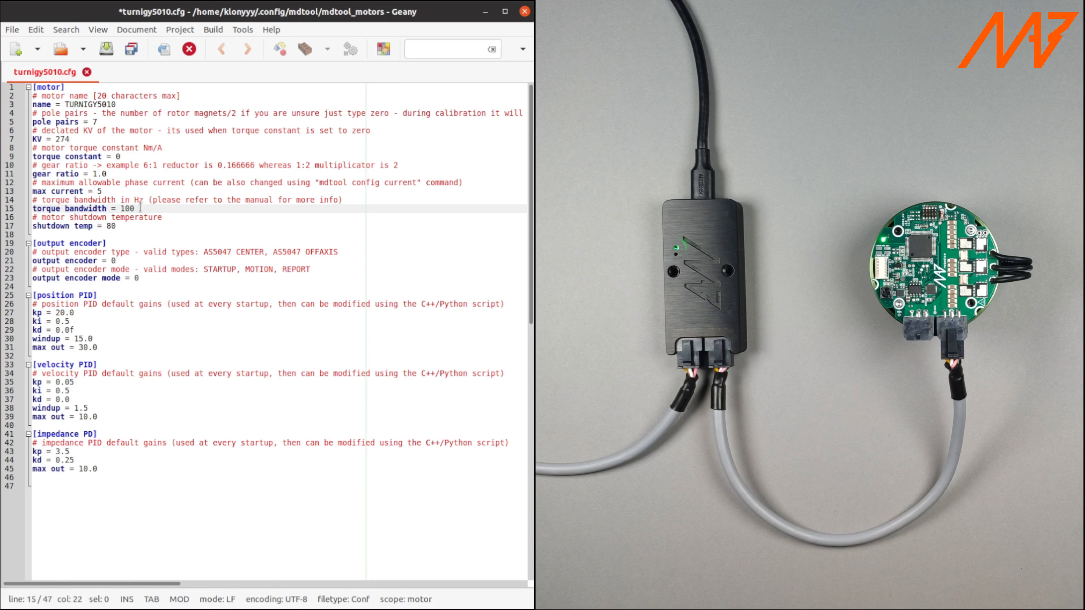
{"action": "mouse_move", "coordinate": [141, 223]}
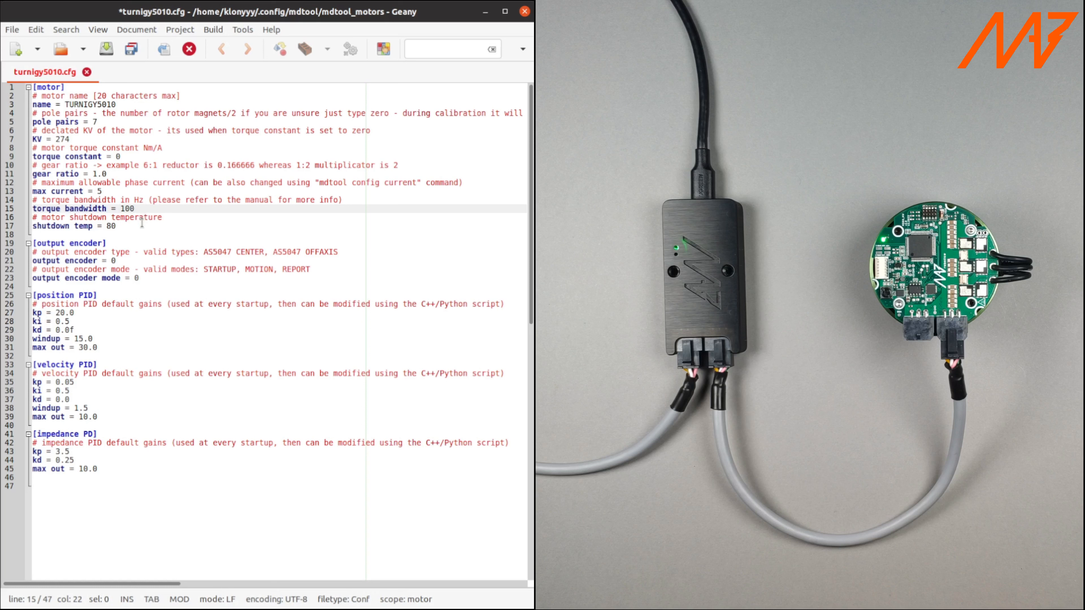
{"action": "left_click", "coordinate": [117, 225]}
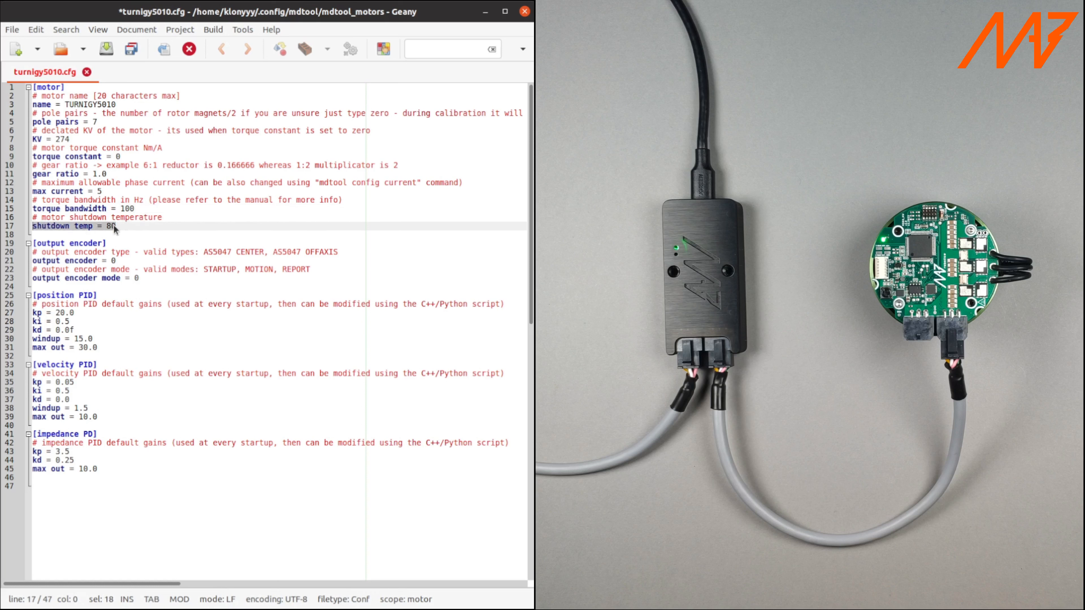
{"action": "left_click", "coordinate": [124, 226]}
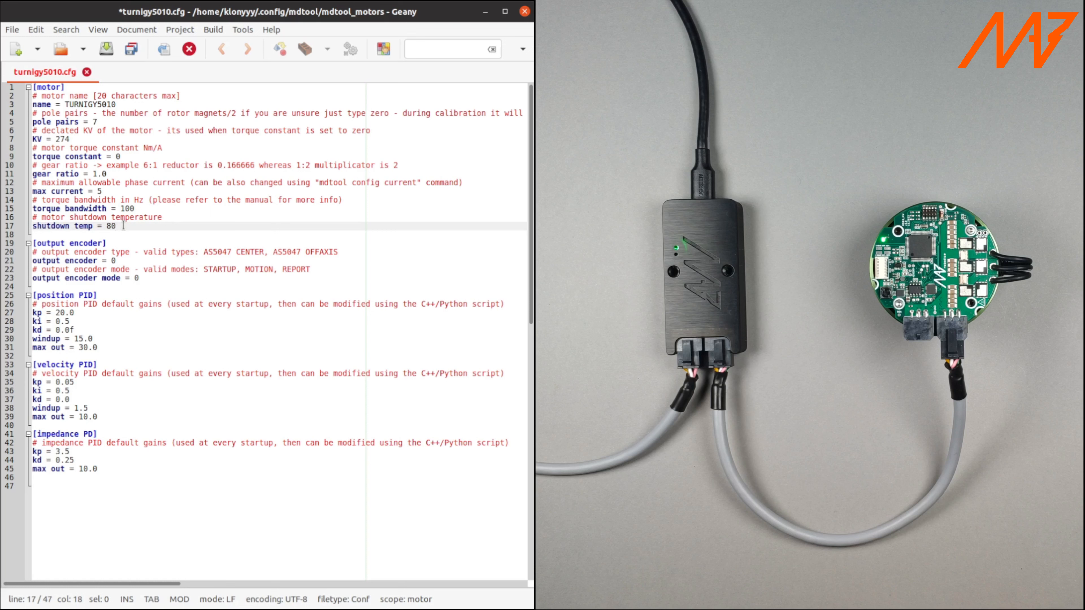
{"action": "left_click", "coordinate": [142, 277]}
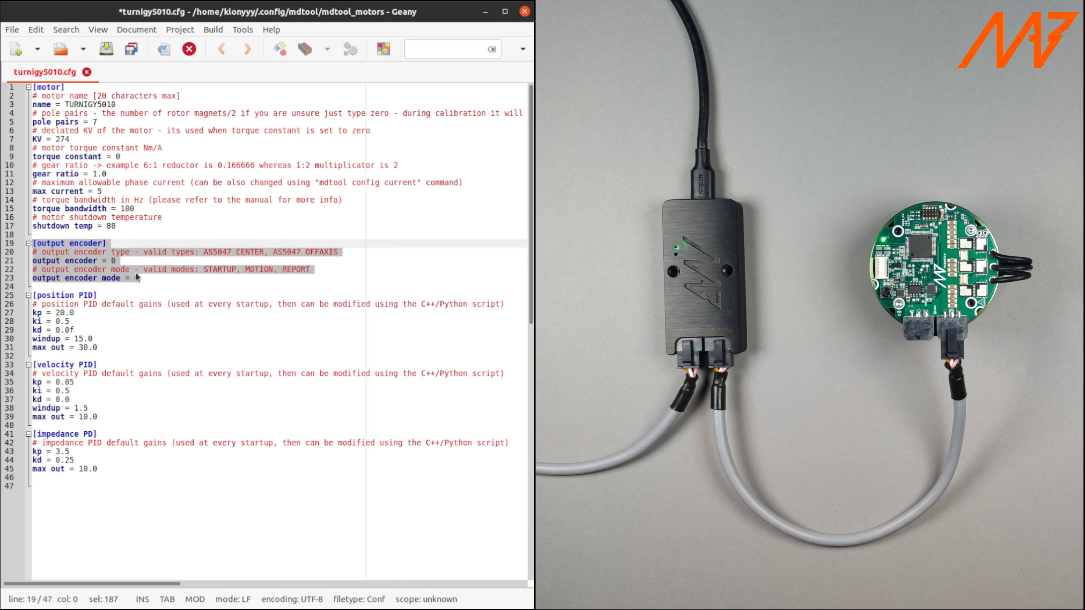
- Set output encoder to 0 and leave the PID gain sections at their defaults
{"action": "type", "text": "0"}
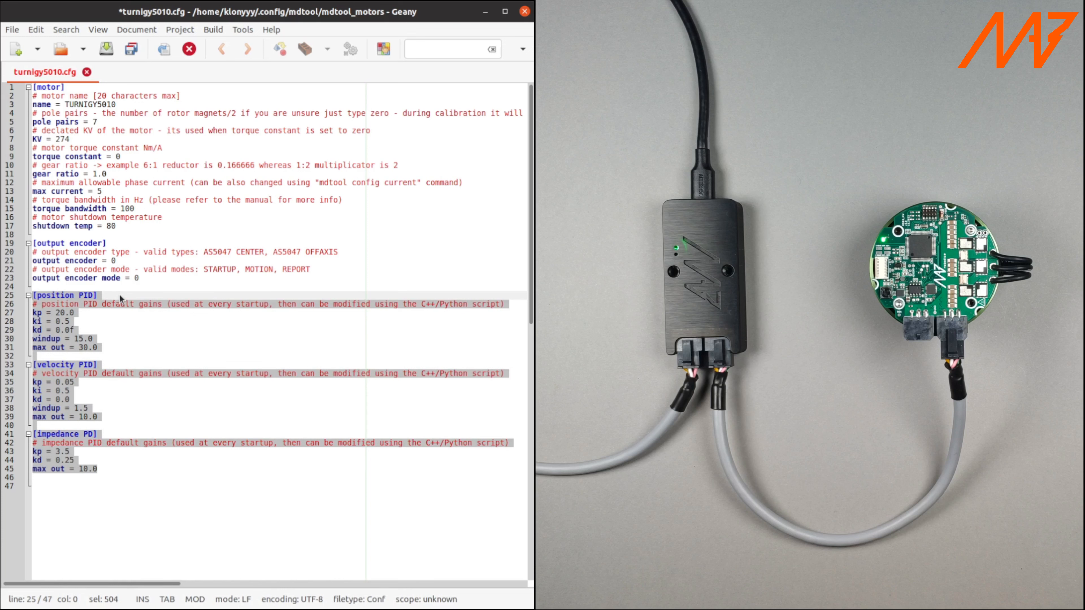
{"action": "left_click", "coordinate": [119, 295]}
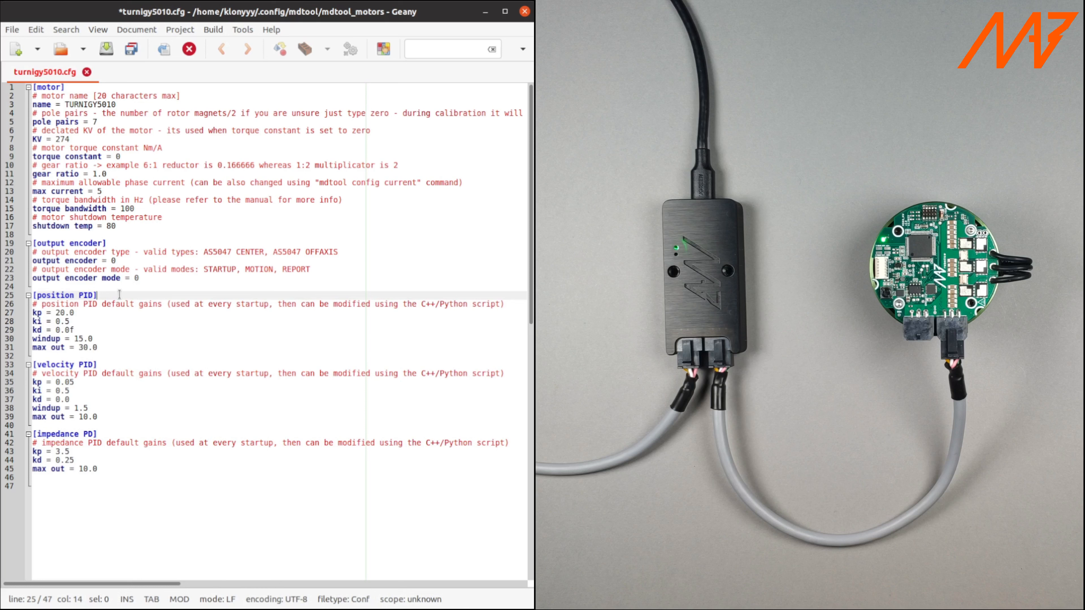
{"action": "mouse_move", "coordinate": [142, 217]}
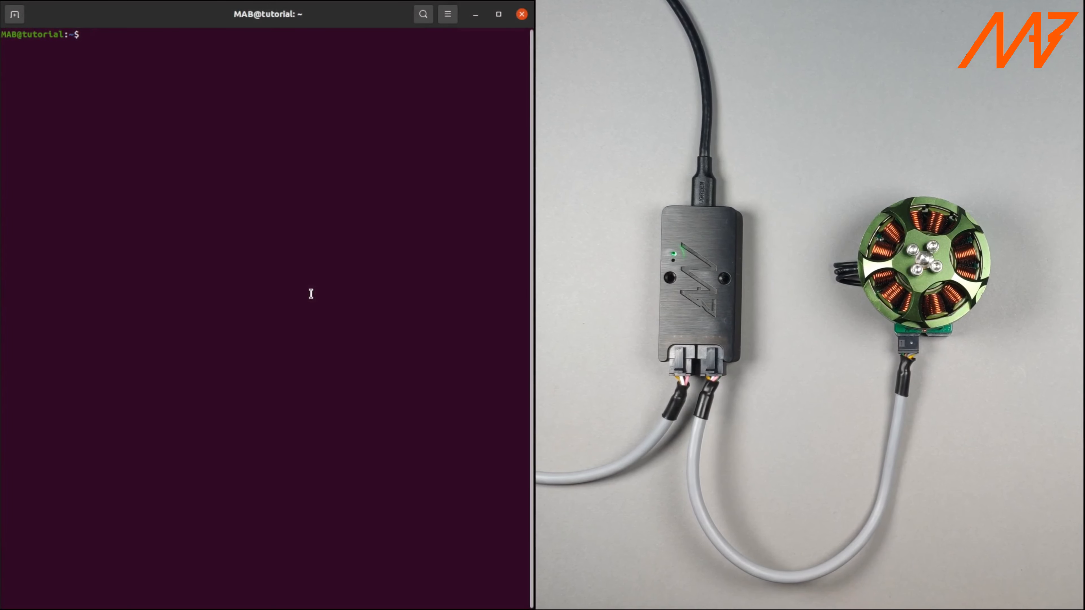
- Upload turnigy5010.cfg to drive 100 with 'mdtool setup motor 100 turnigy5010.cfg'
{"action": "type", "text": "mdtool se"}
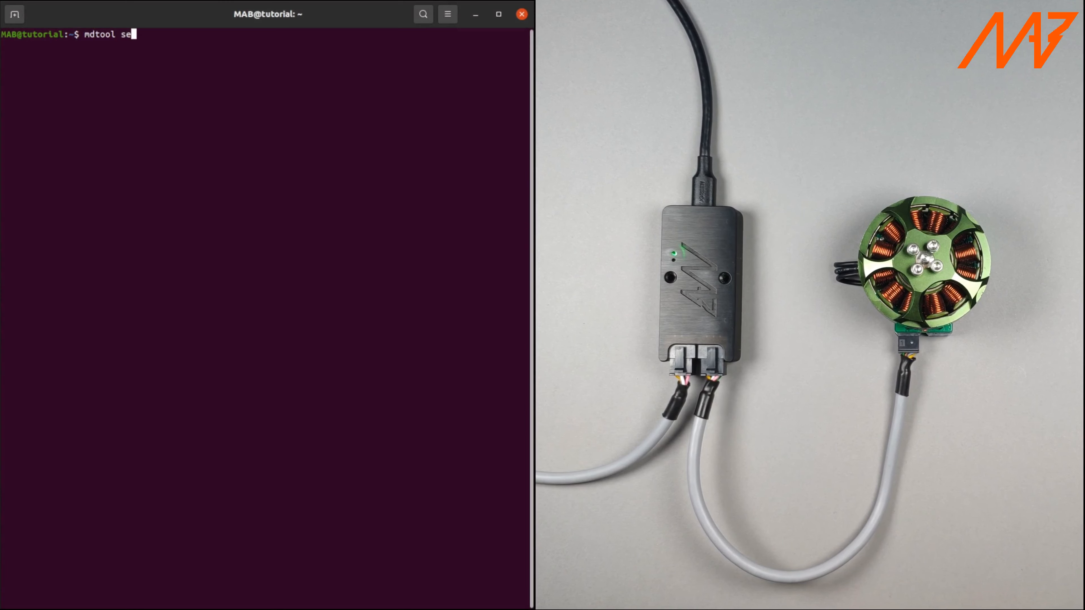
{"action": "type", "text": "tup motor"}
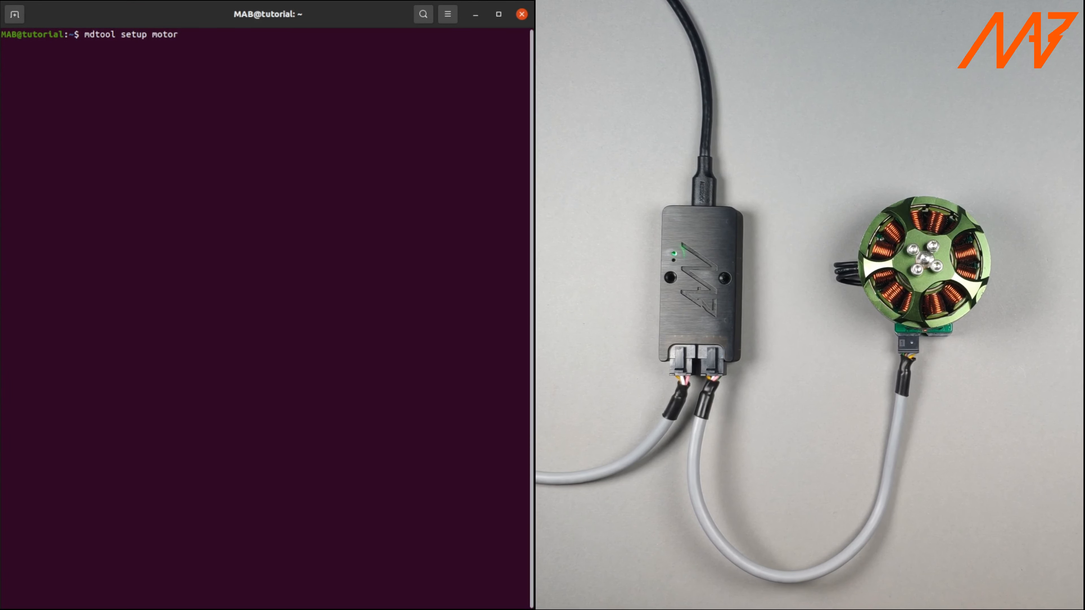
{"action": "type", "text": "100"}
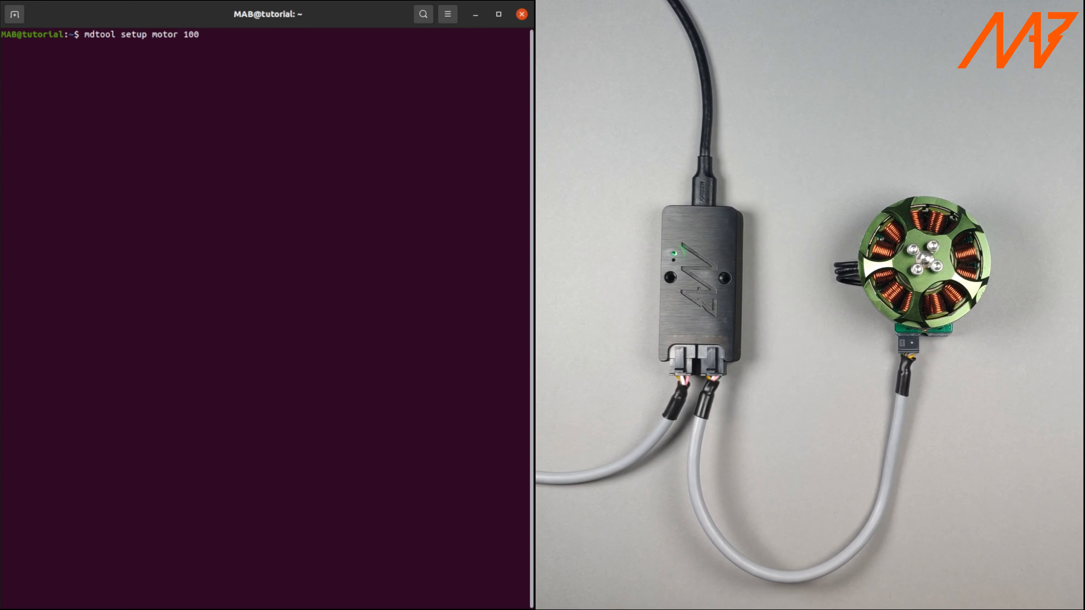
{"action": "type", "text": "turnigy5010.cfg"}
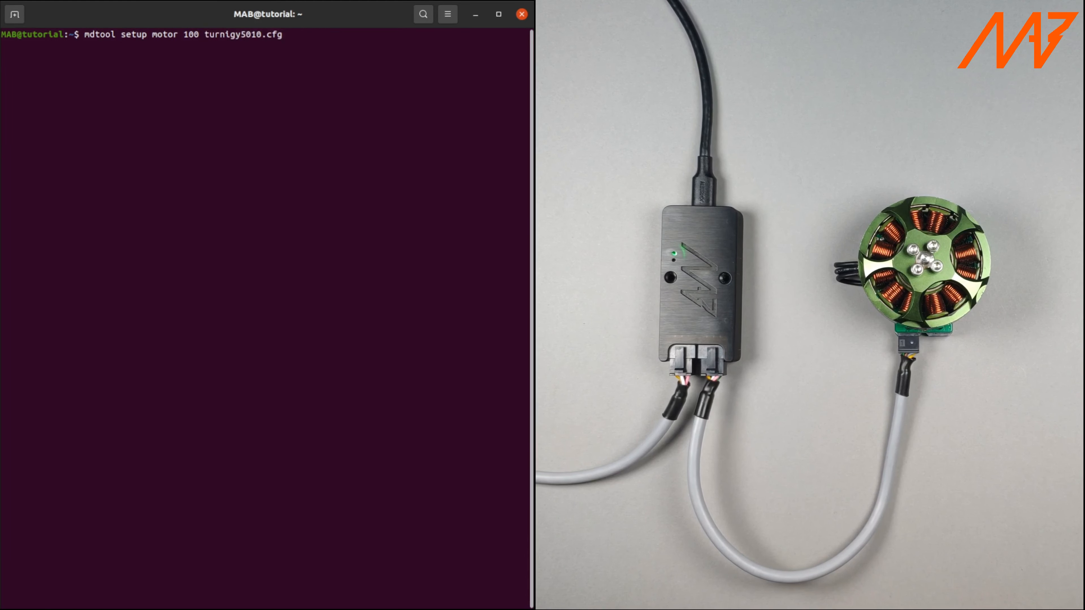
{"action": "key", "text": "Return"}
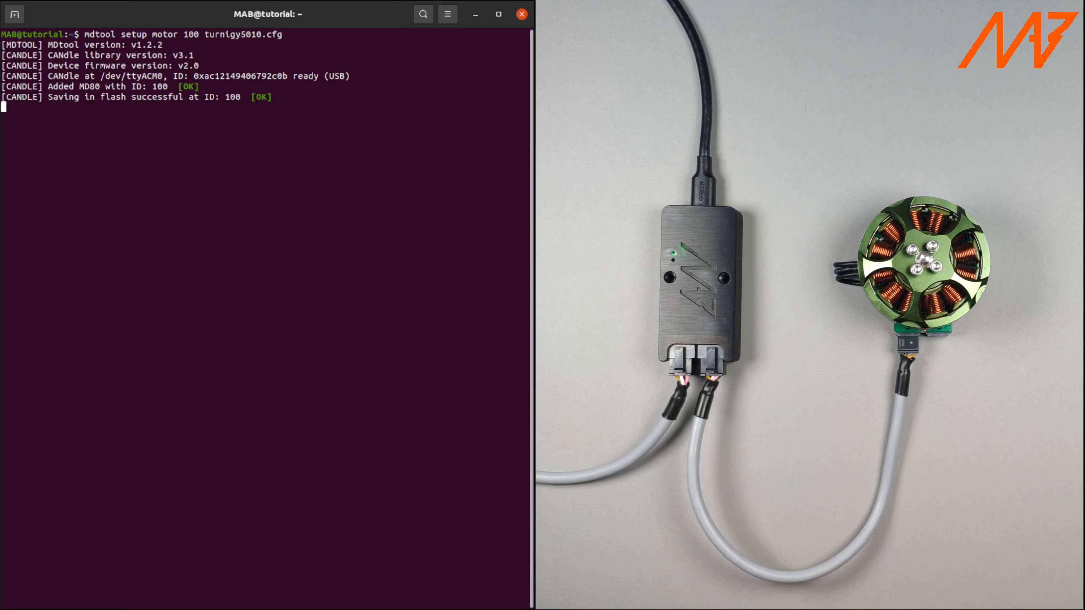
- Show drive 100's settings and error report with 'mdtool setup info'
{"action": "type", "text": "mdt"}
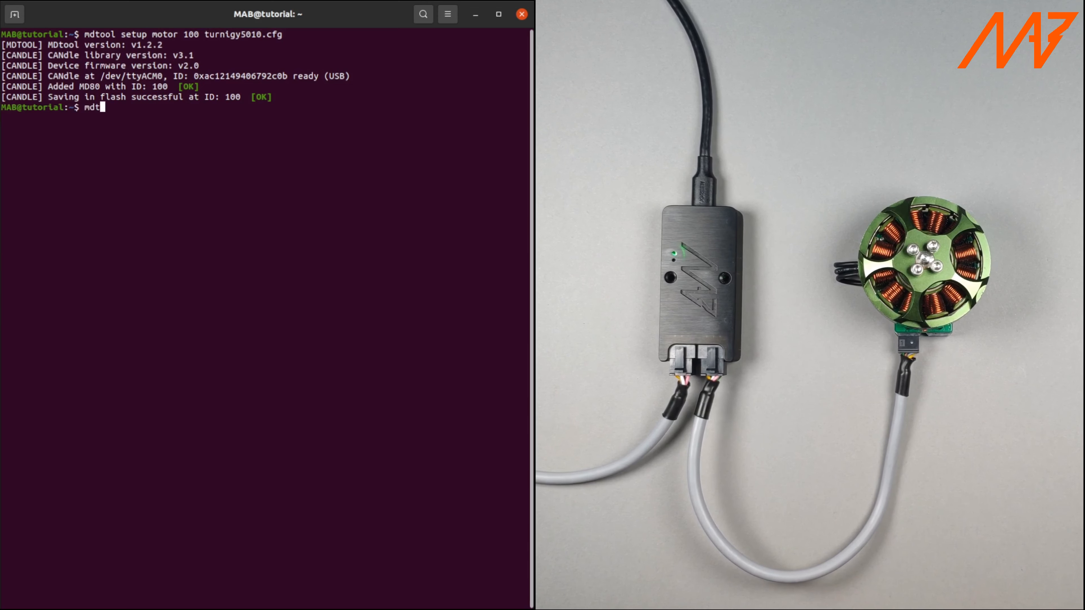
{"action": "type", "text": "ool setup in"}
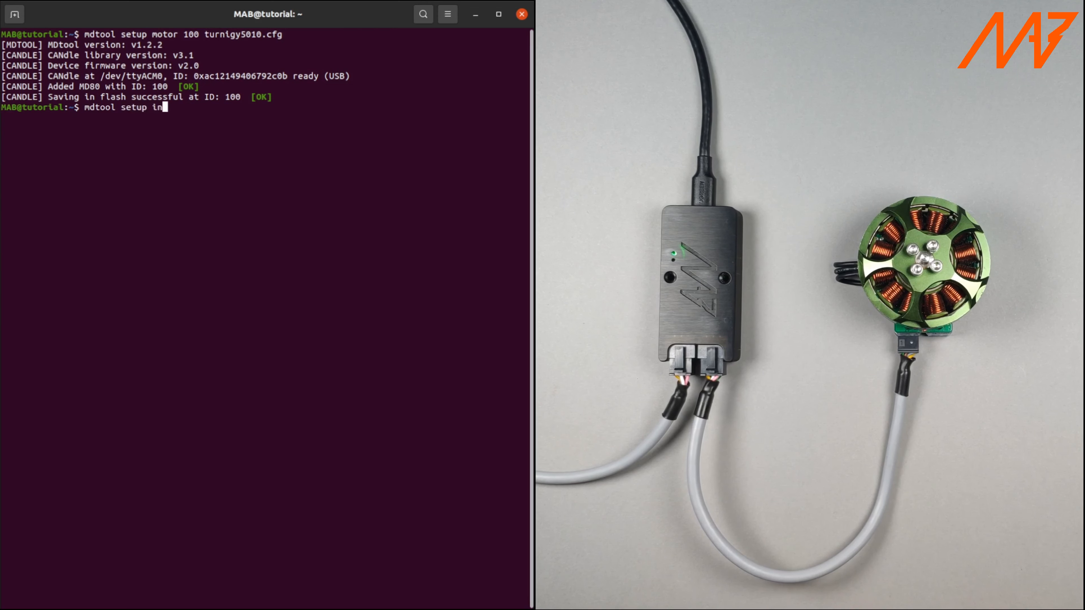
{"action": "key", "text": "Return"}
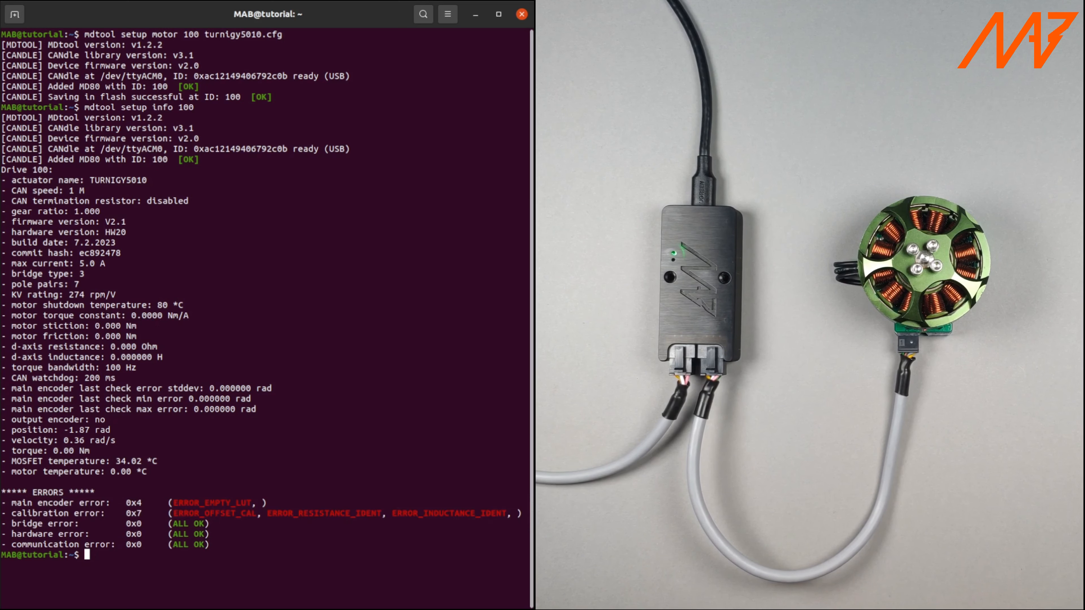
- Start calibration with 'mdtool setup calibration 100' and confirm it
{"action": "type", "text": "mdtool setup"}
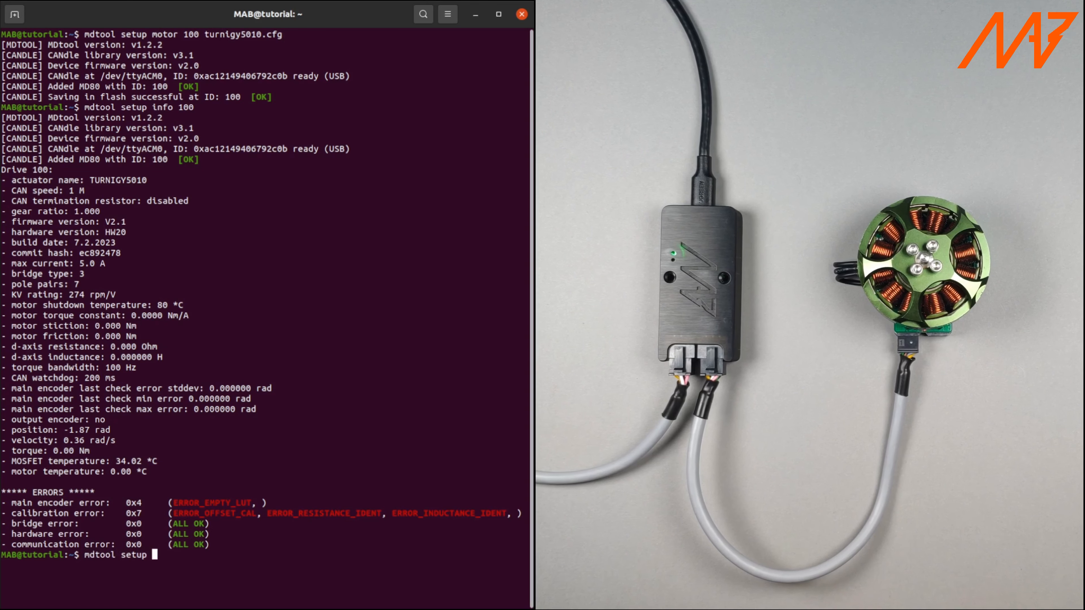
{"action": "type", "text": "calibration 100"}
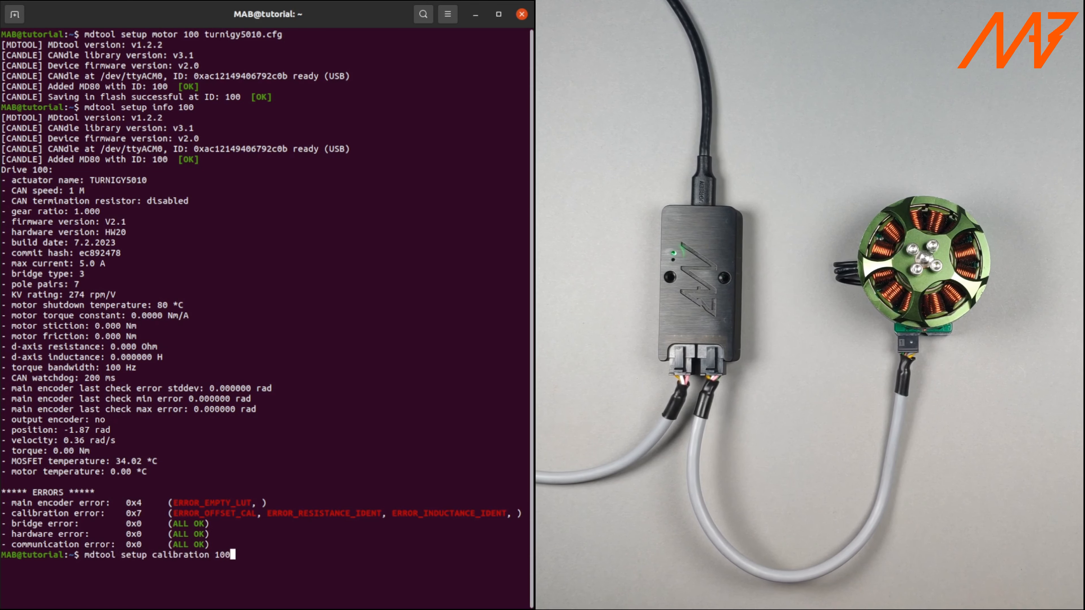
{"action": "key", "text": "Return"}
{"action": "type", "text": "Y"}
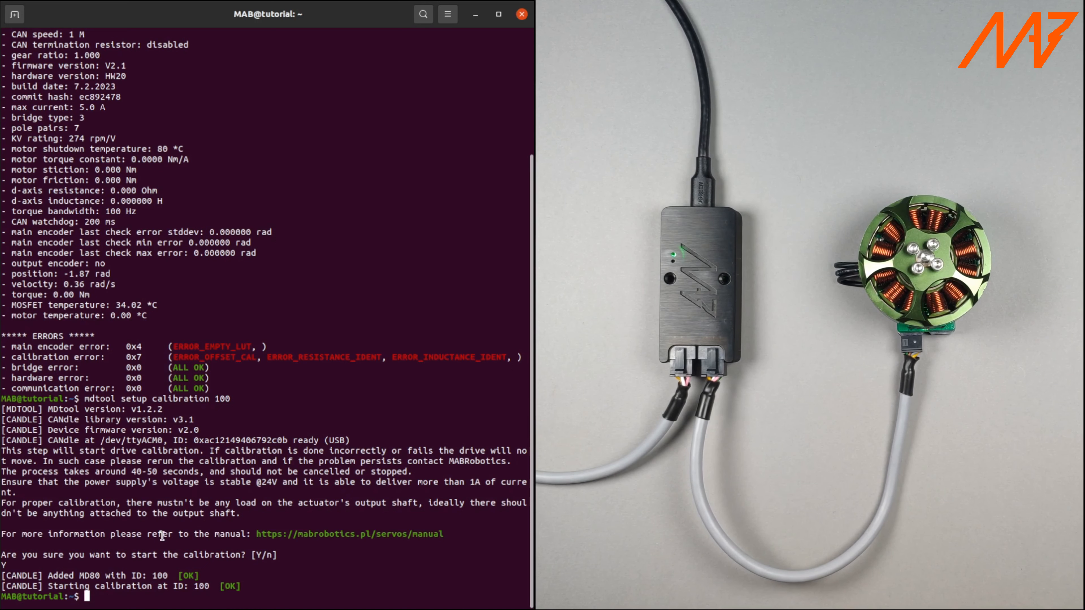
- Re-run 'mdtool setup info 100' to check drive status after calibration
{"action": "type", "text": "mdtool"}
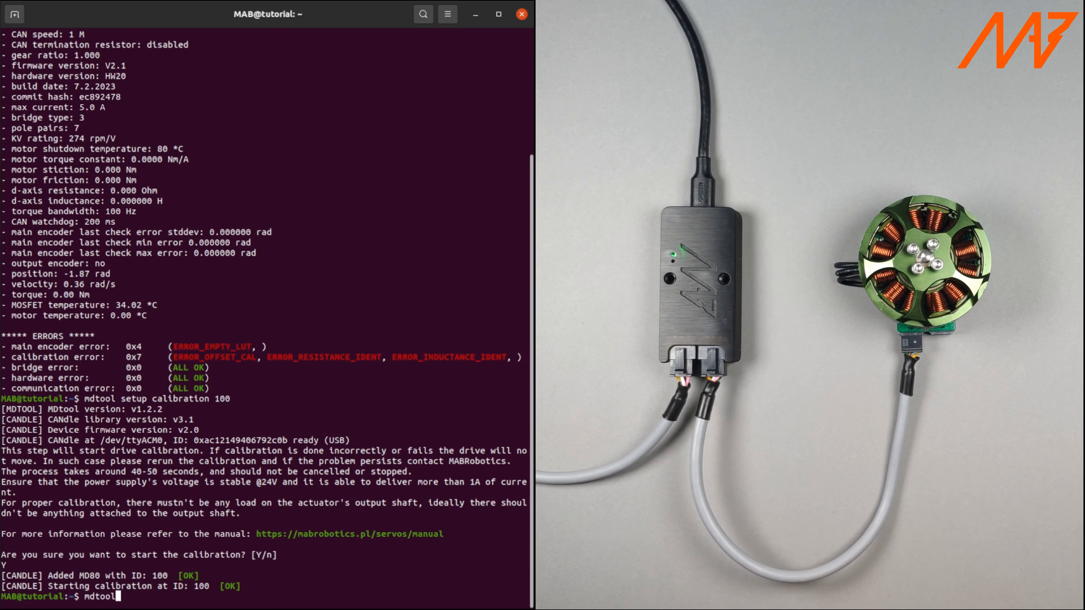
{"action": "type", "text": "setup info 100"}
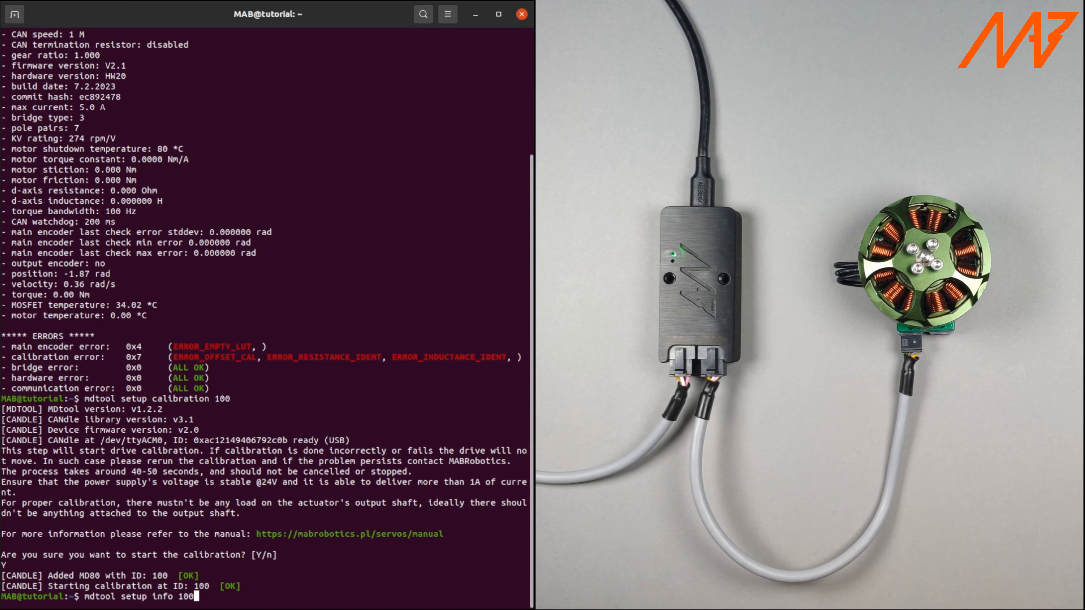
{"action": "key", "text": "Return"}
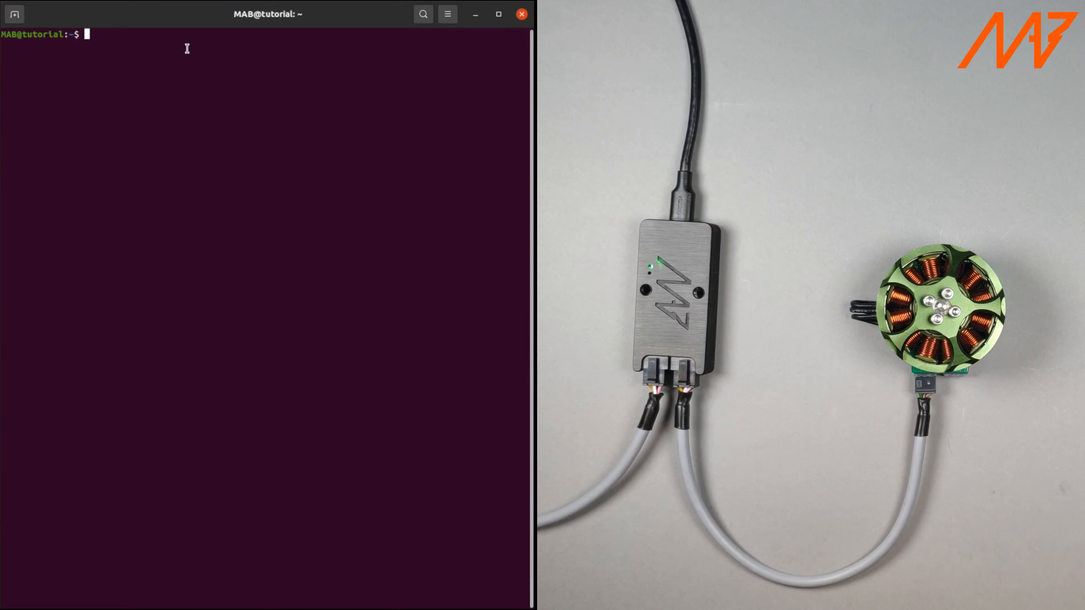
- Run 'mdtool test move 100 5' twice, streaming position and velocity readings
{"action": "type", "text": "mdtool"}
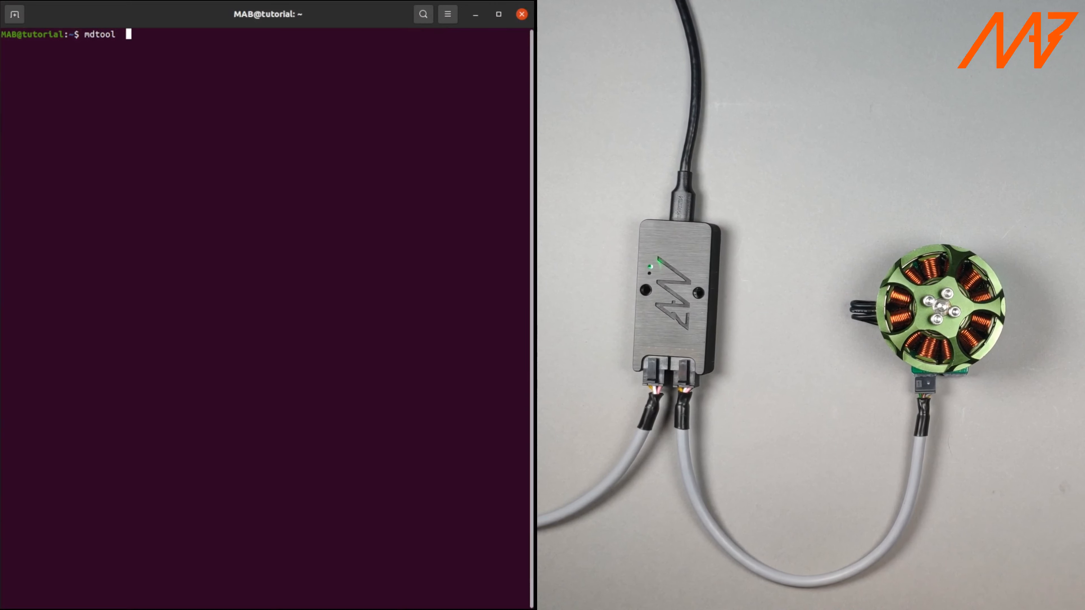
{"action": "type", "text": "test move"}
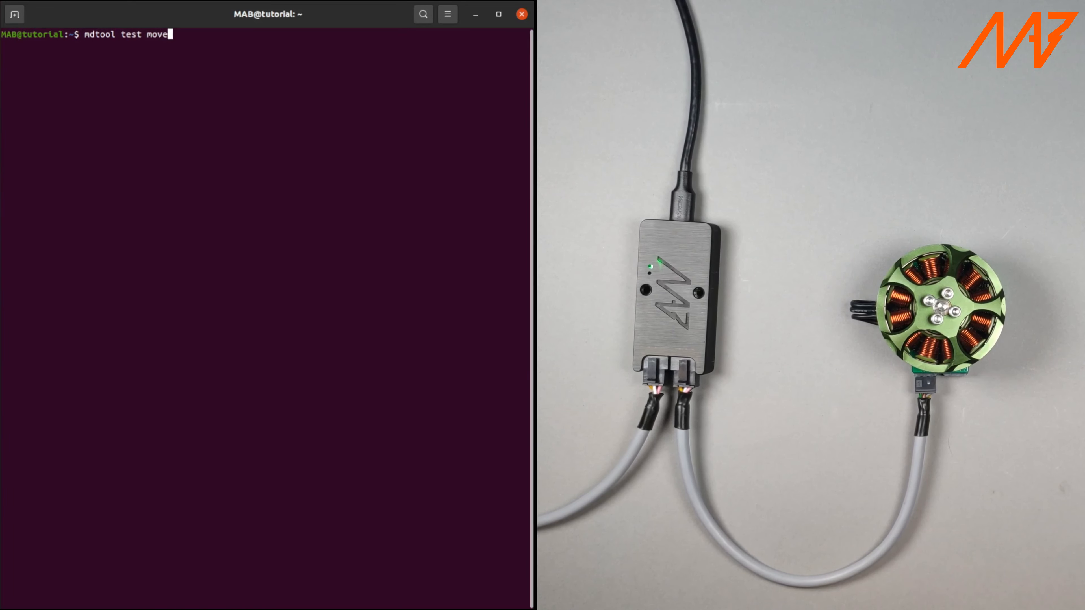
{"action": "type", "text": "100 5"}
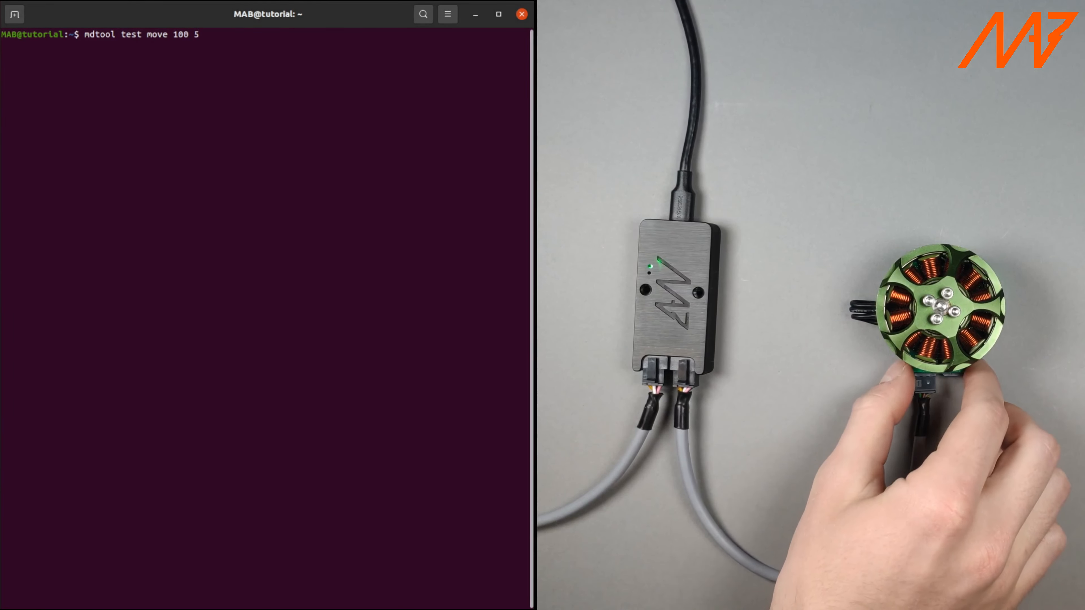
{"action": "key", "text": "Return"}
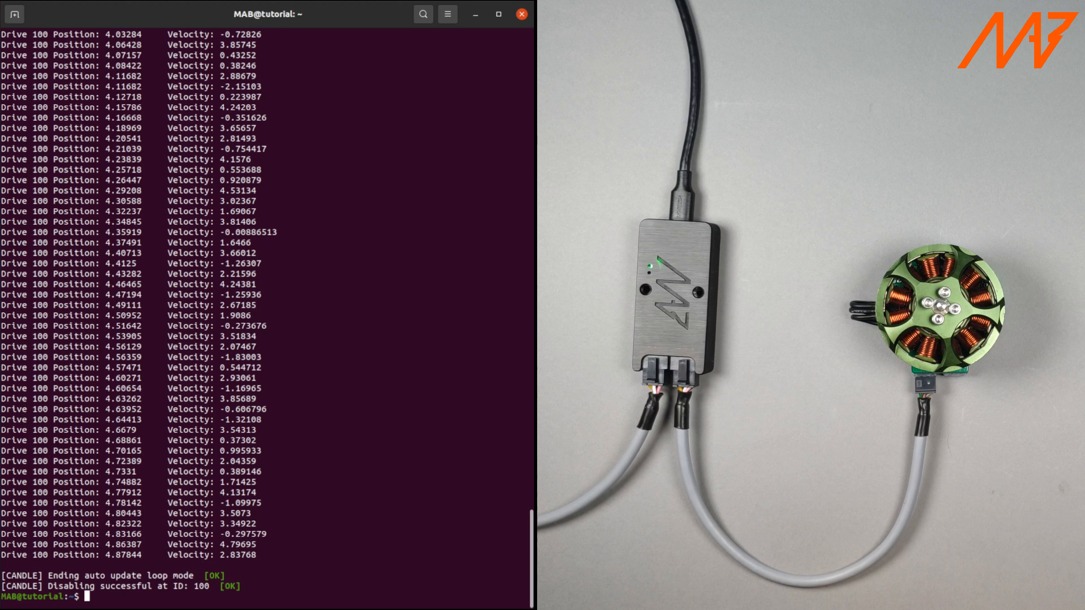
{"action": "type", "text": "mdtool test move 100 5"}
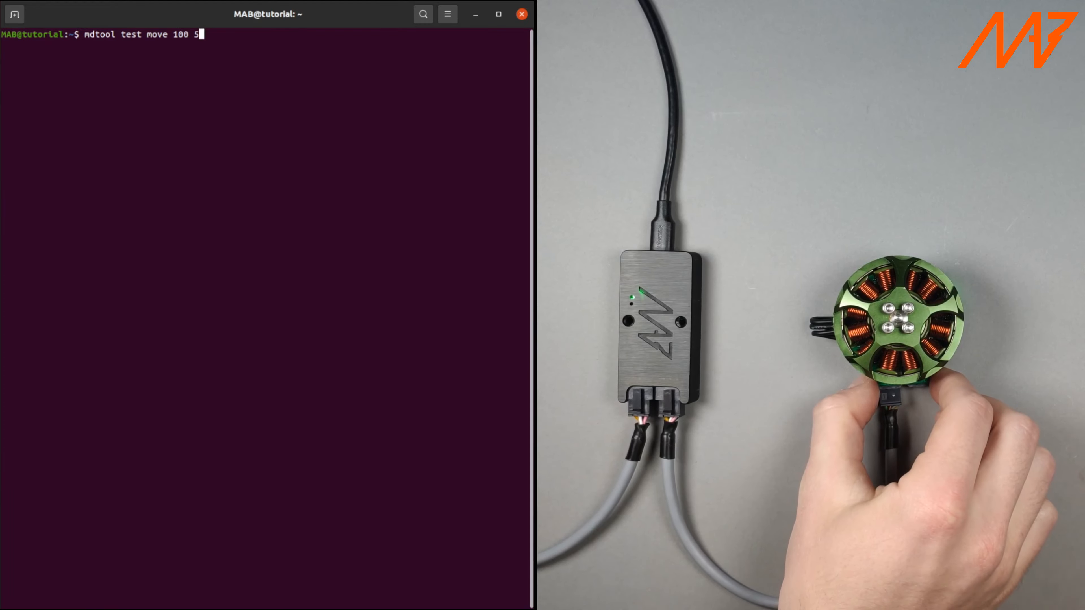
{"action": "key", "text": "Return"}
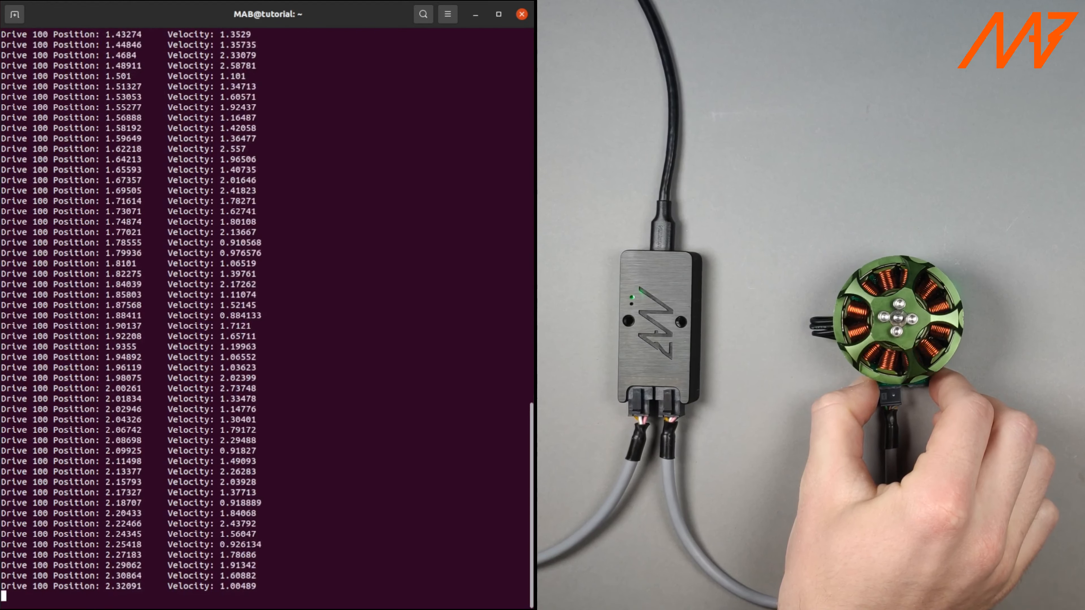